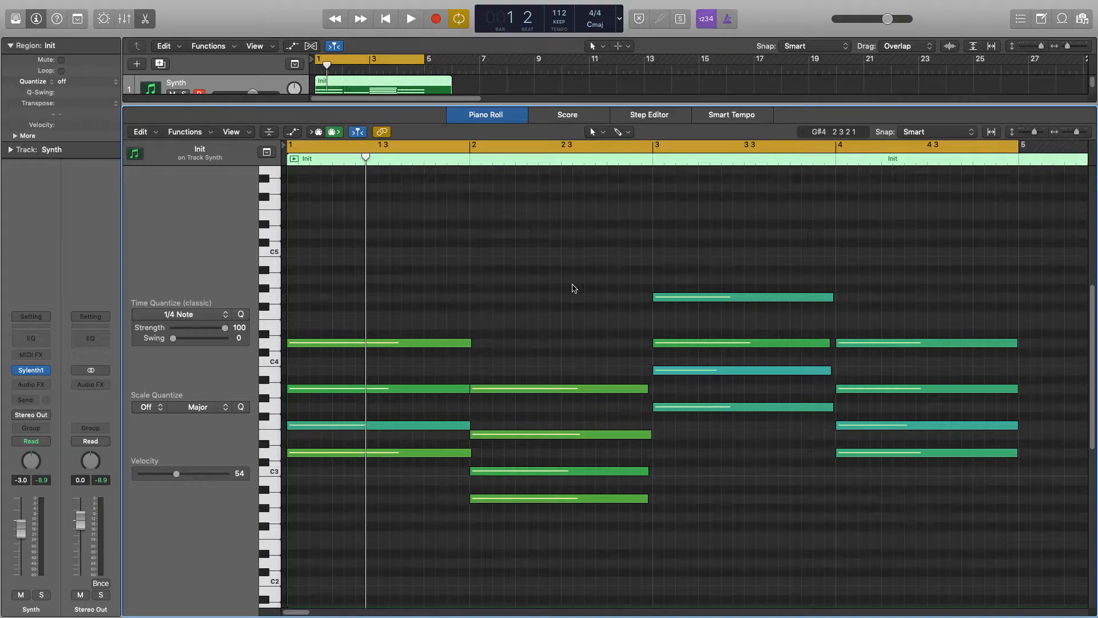
Insert the Arpeggiator MIDI effect on the Synth track's channel strip.
left_click(29, 353)
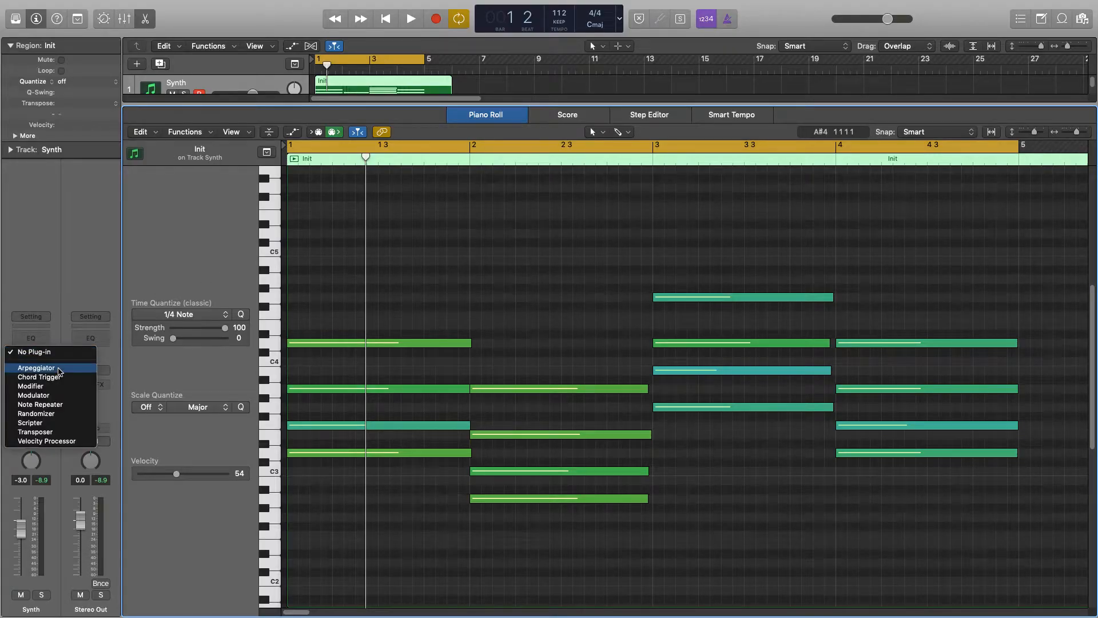
left_click(36, 367)
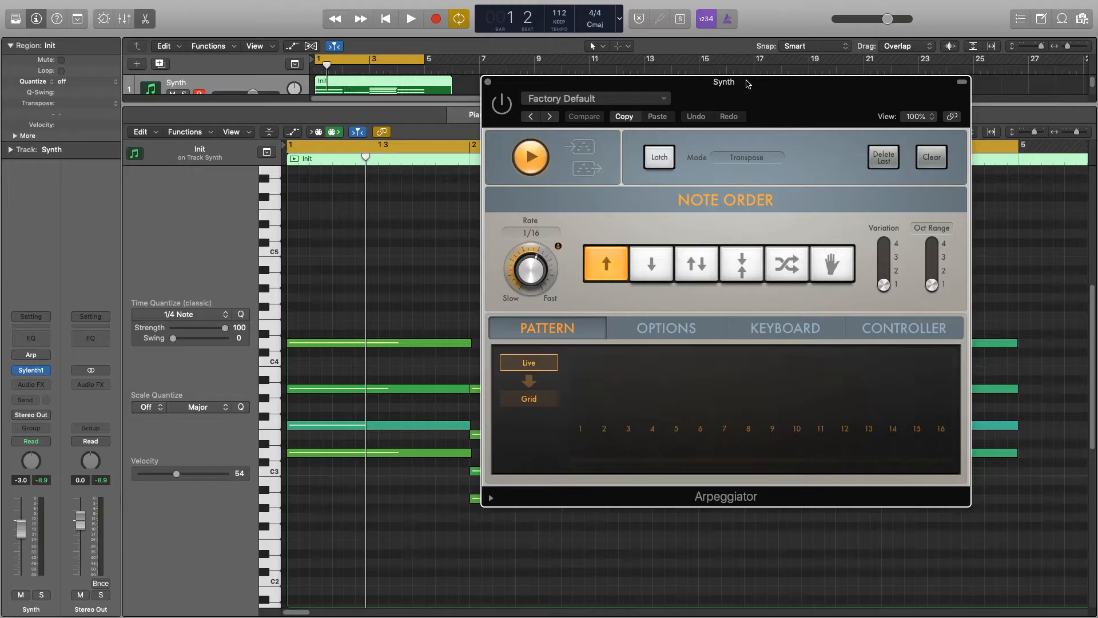
left_click(409, 19)
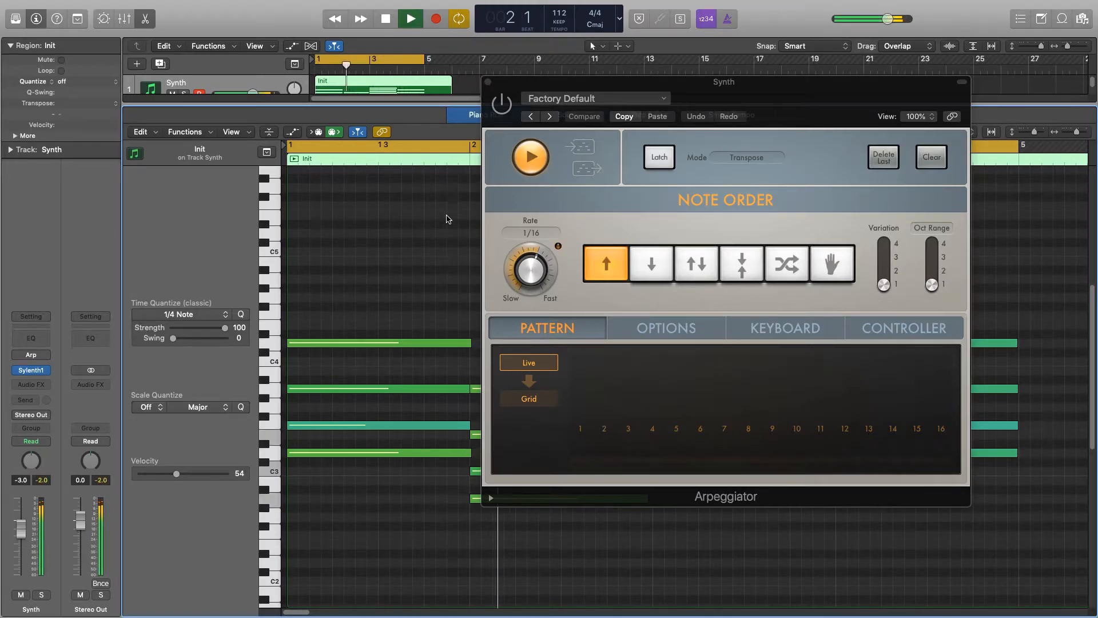
left_click(384, 19)
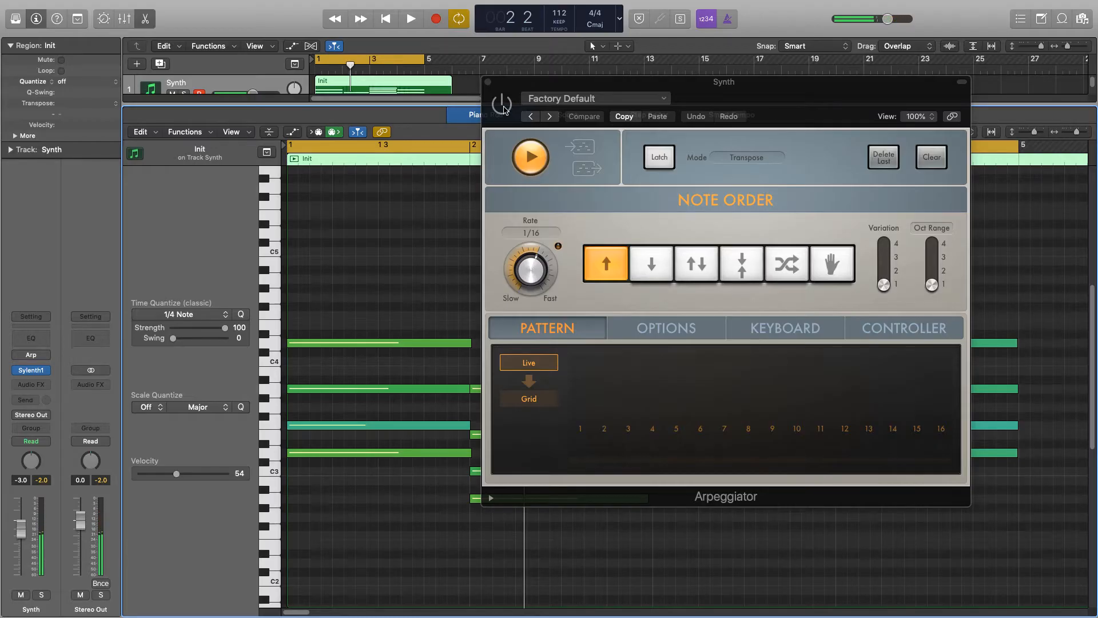
left_click(410, 19)
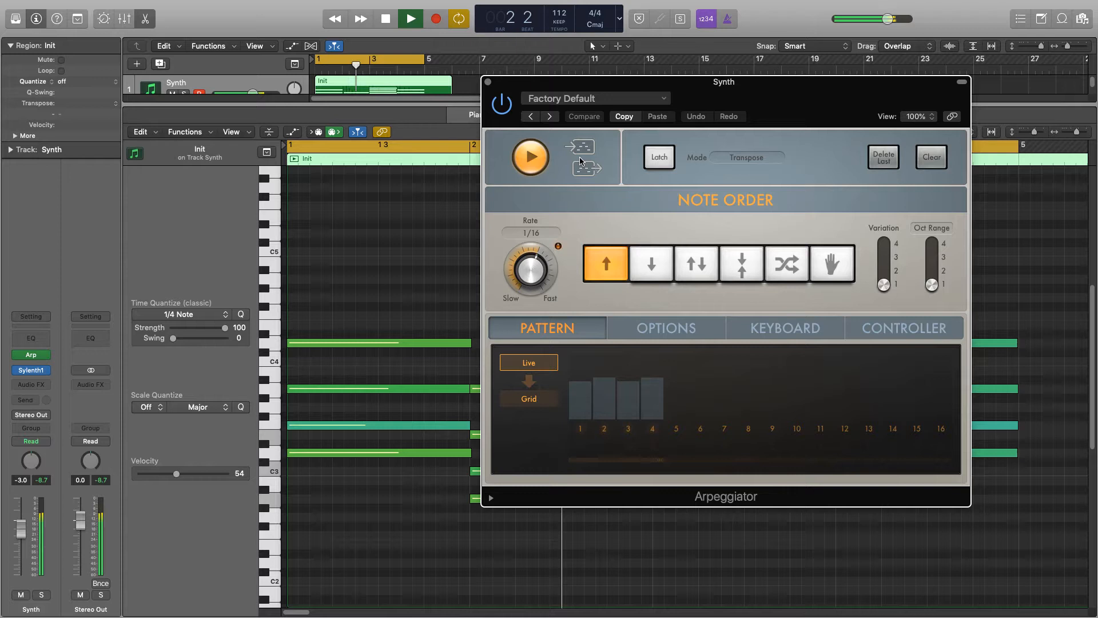
left_click(384, 20)
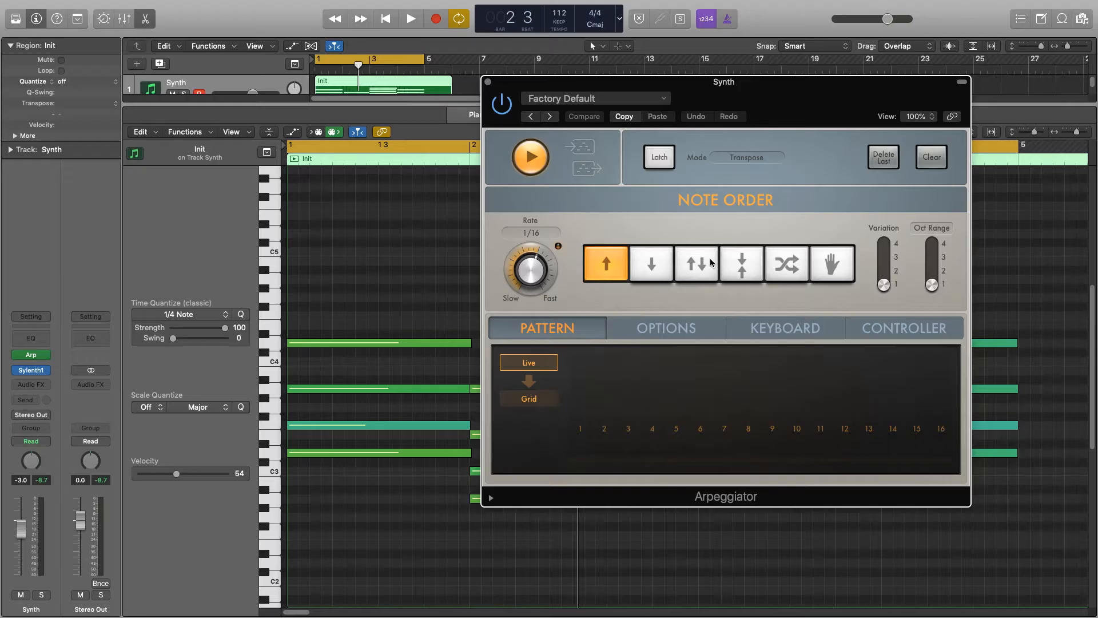
Audition the Arpeggiator Rate at 1/1 and 1/4 dotted during playback, ending back at 1/16.
left_click_drag(530, 267, 532, 284)
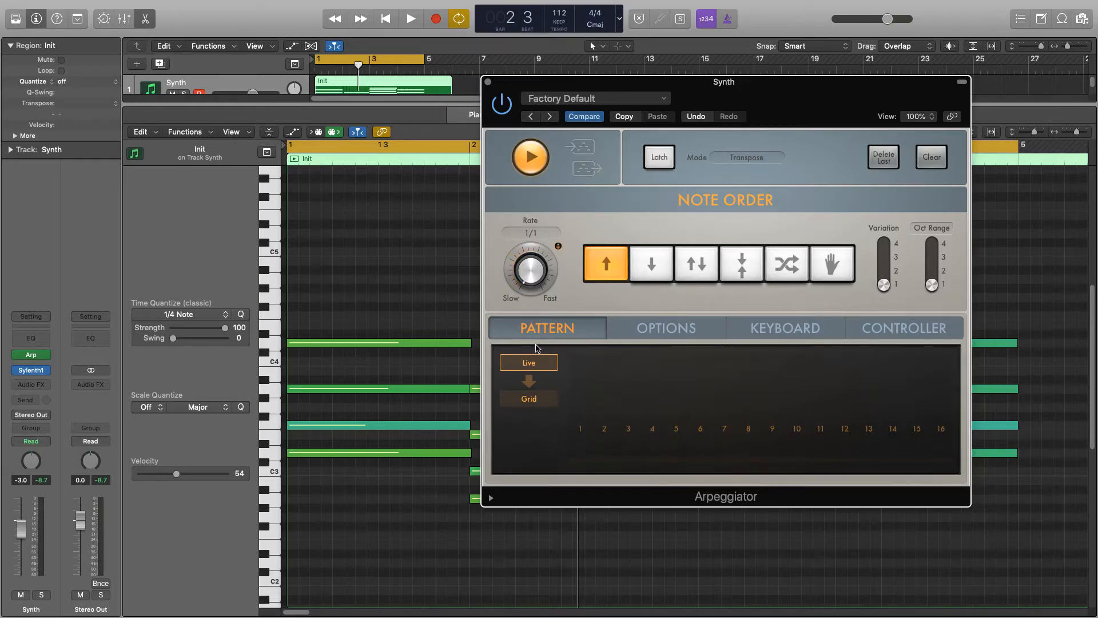
left_click(410, 18)
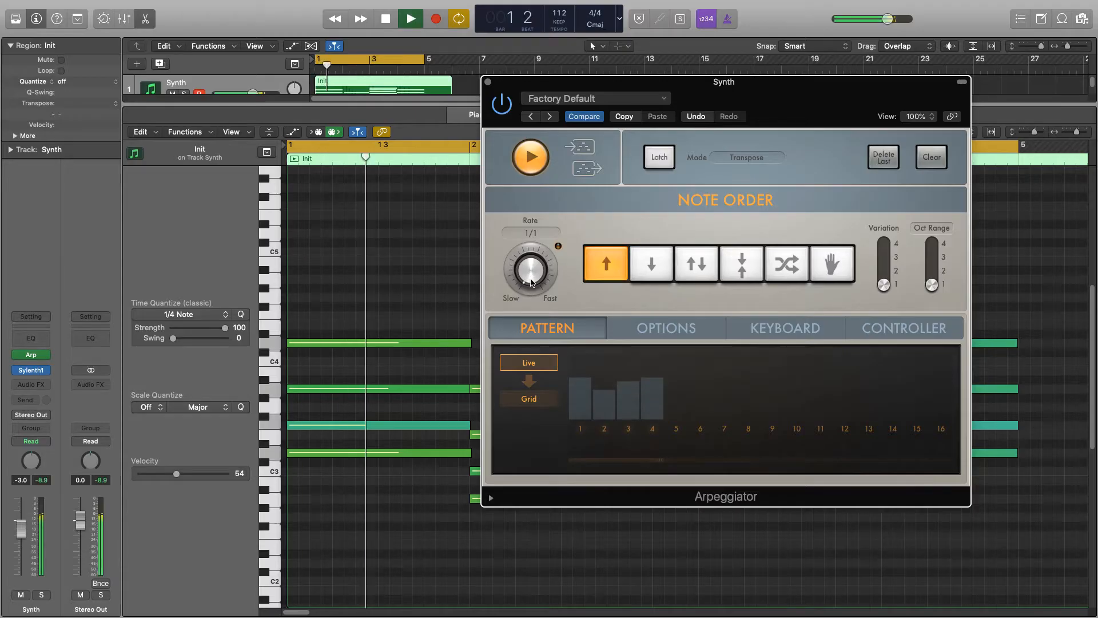
left_click_drag(530, 270, 532, 263)
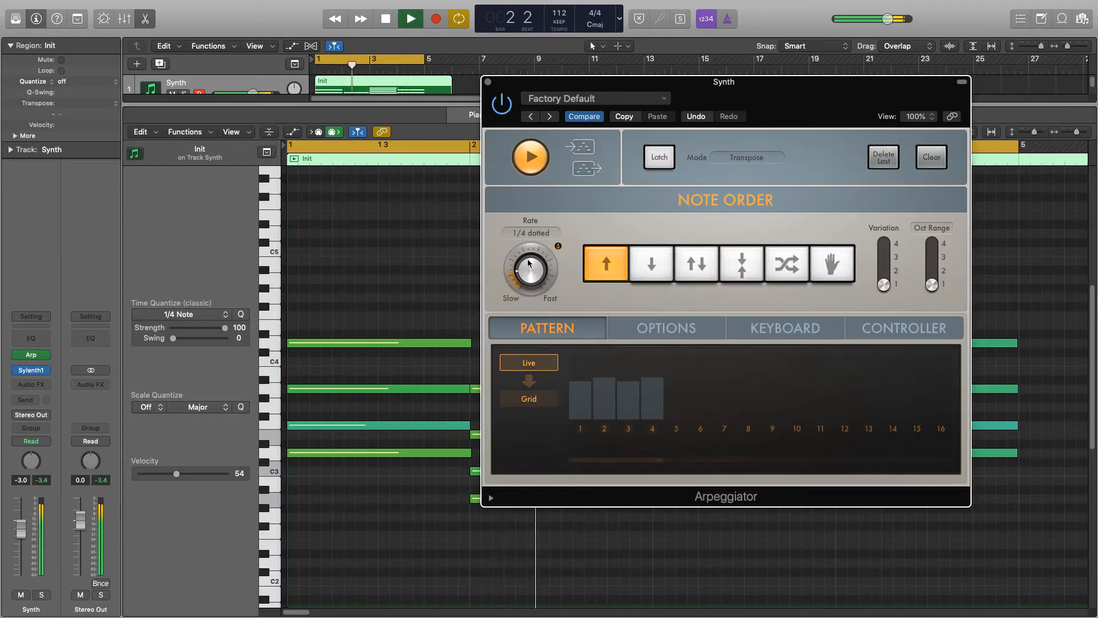
left_click_drag(530, 264, 530, 248)
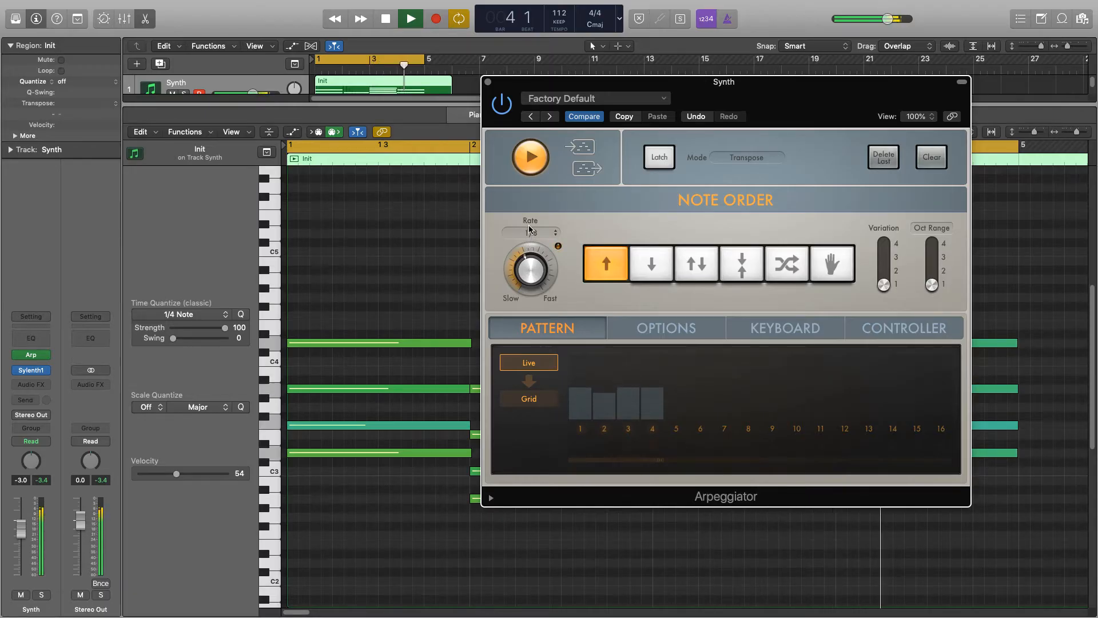
left_click_drag(530, 270, 530, 252)
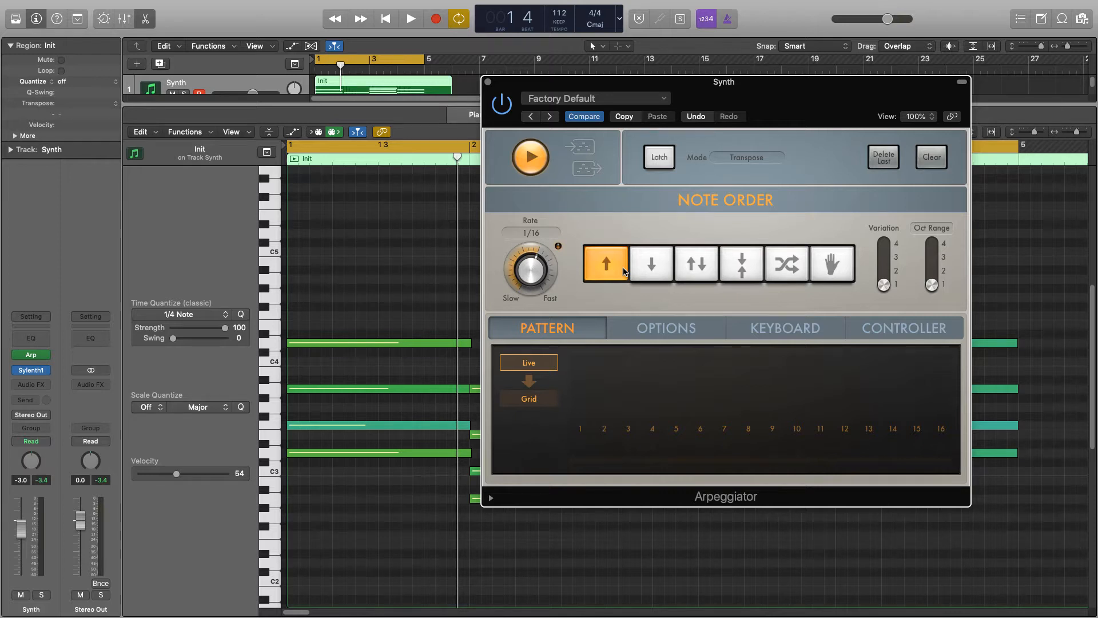
Audition the upward note order, then switch to Down and hear it.
left_click(410, 18)
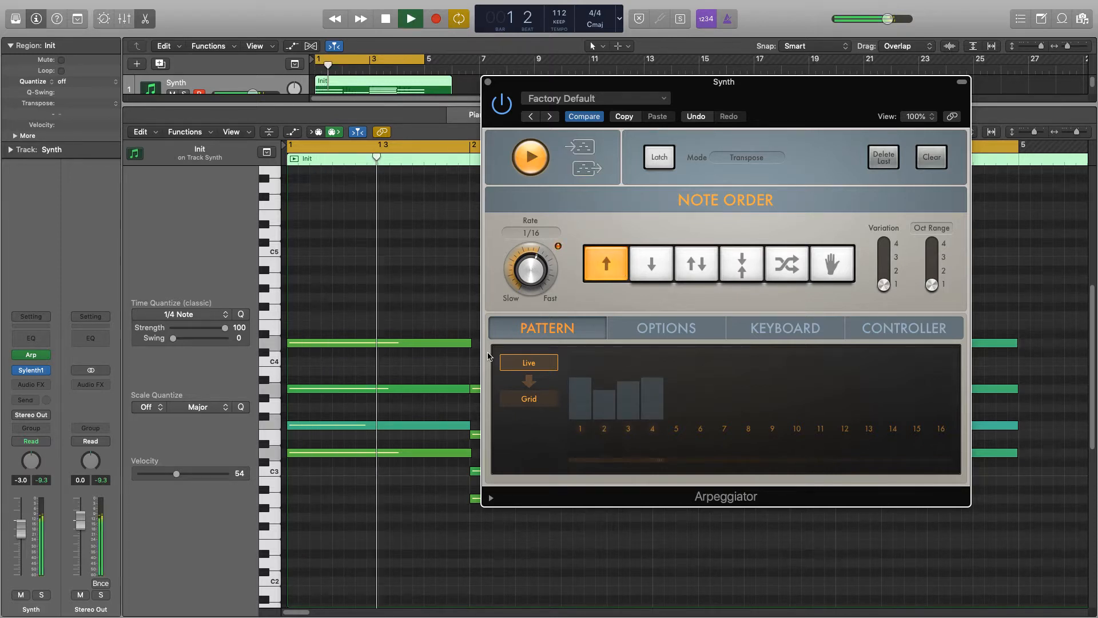
left_click(385, 19)
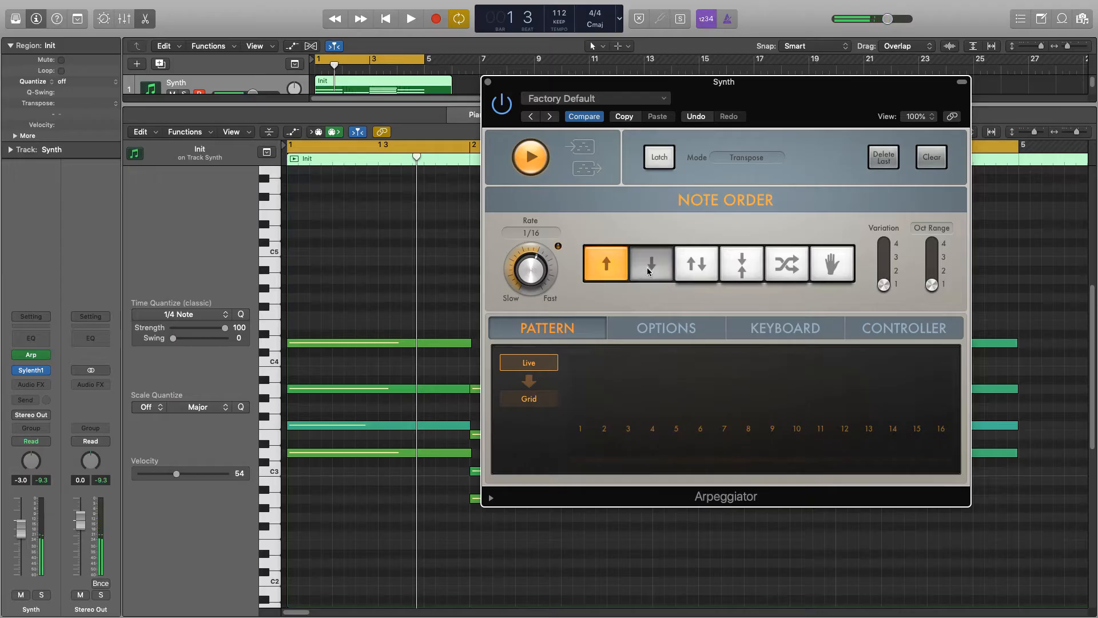
left_click(650, 263)
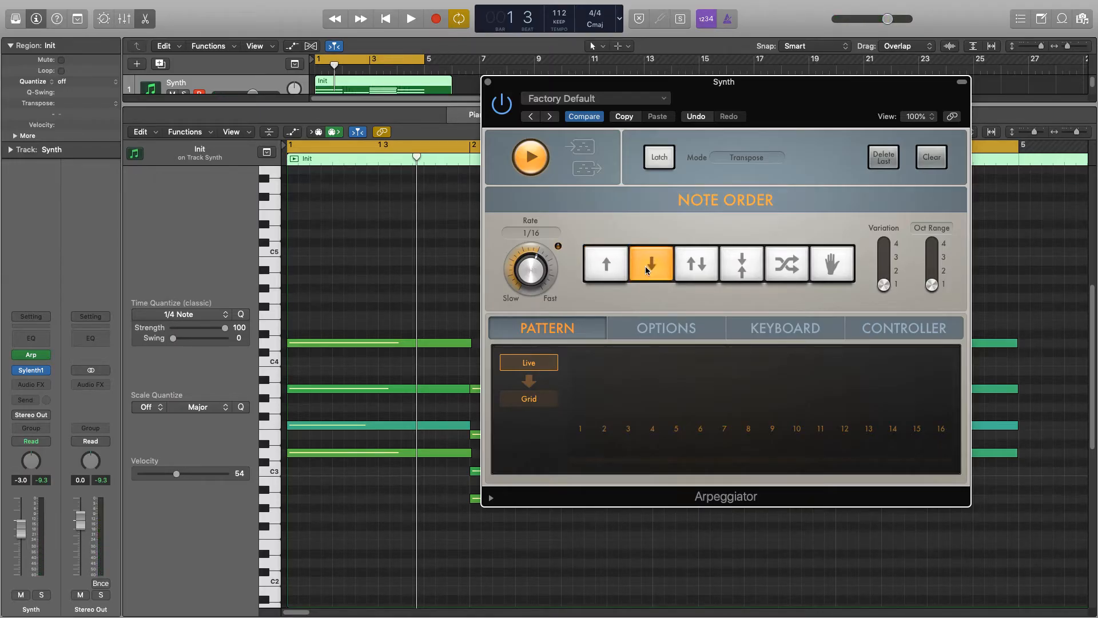
left_click(409, 19)
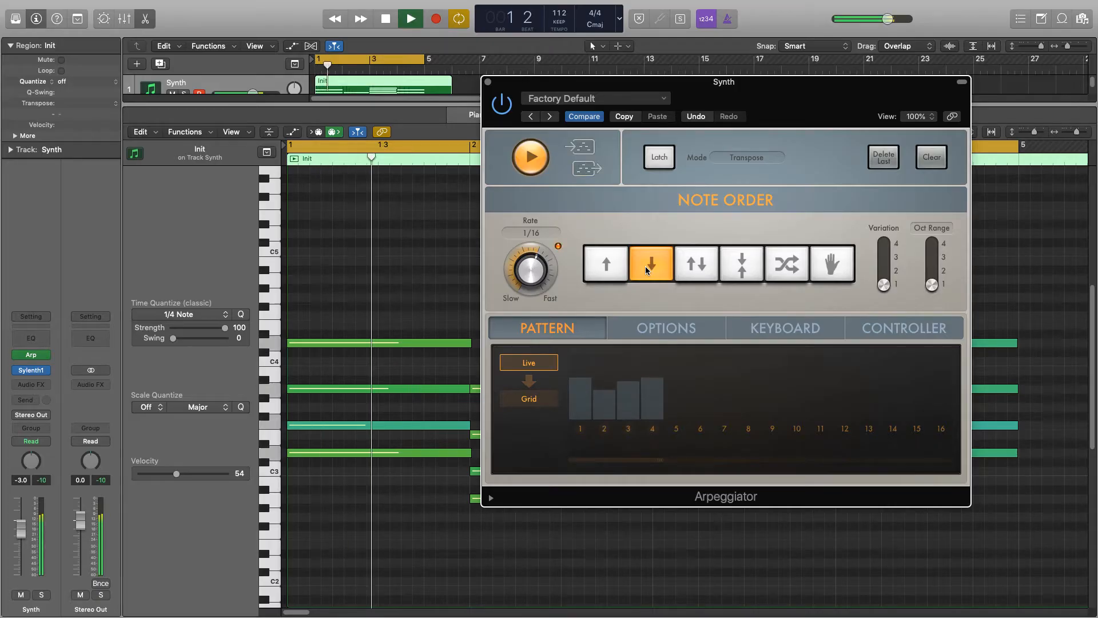
left_click(384, 20)
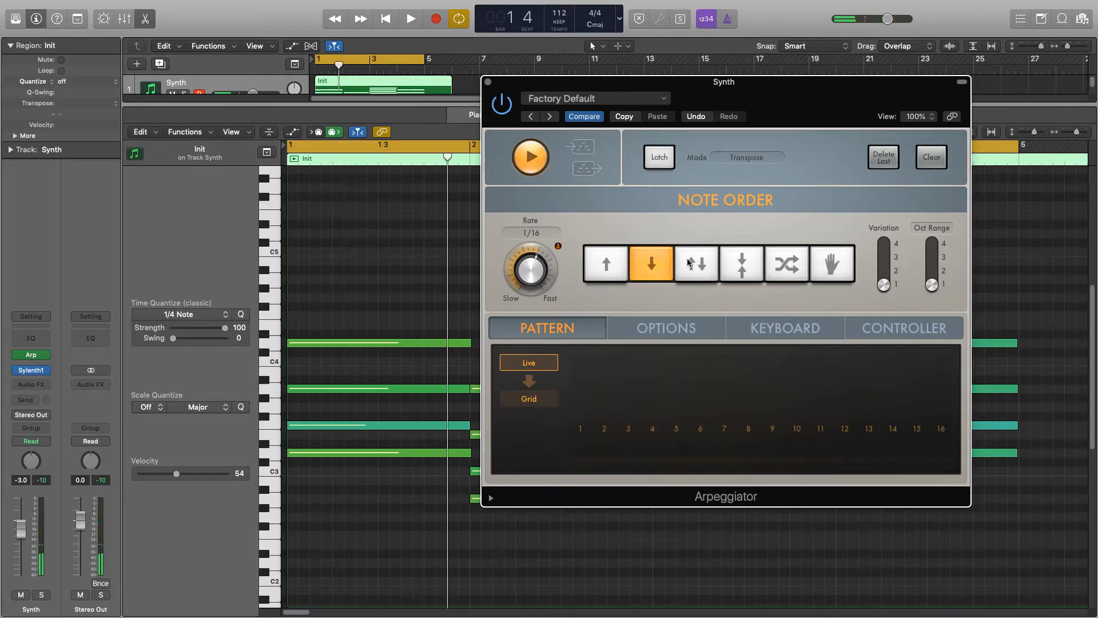
Switch the note order to Up & Down and play it back.
left_click(695, 263)
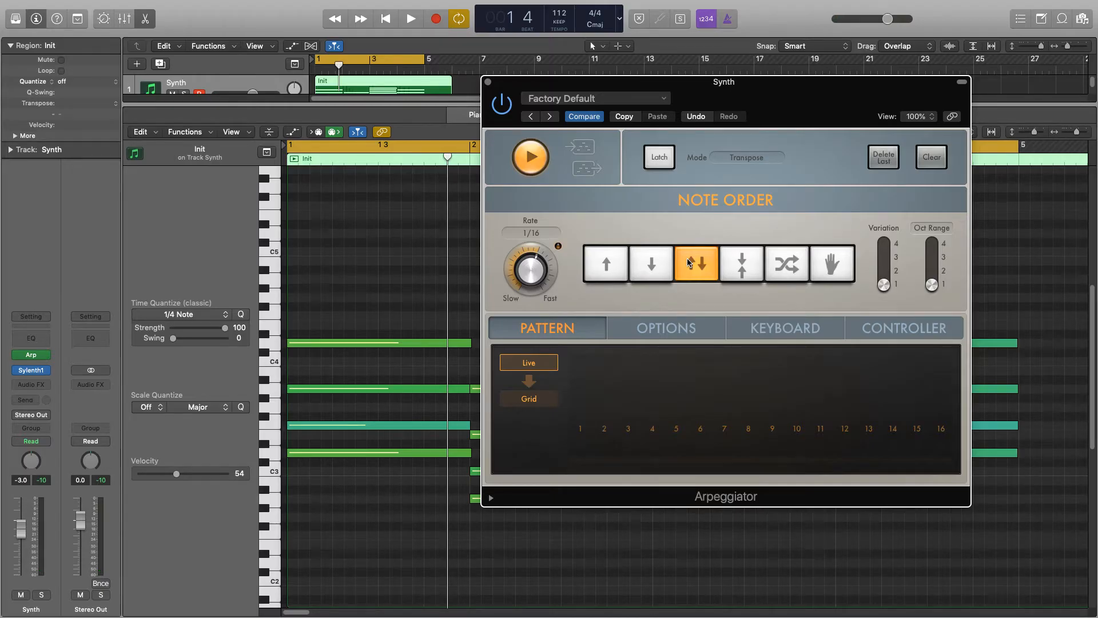
left_click(410, 19)
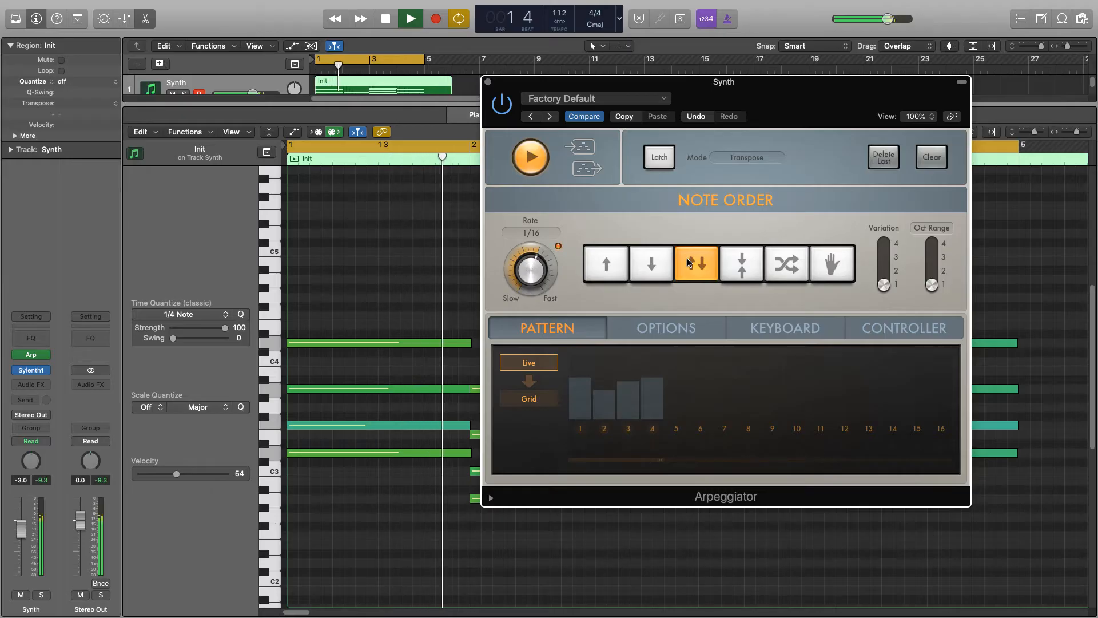
Audition the Outside In note order during playback.
left_click(740, 263)
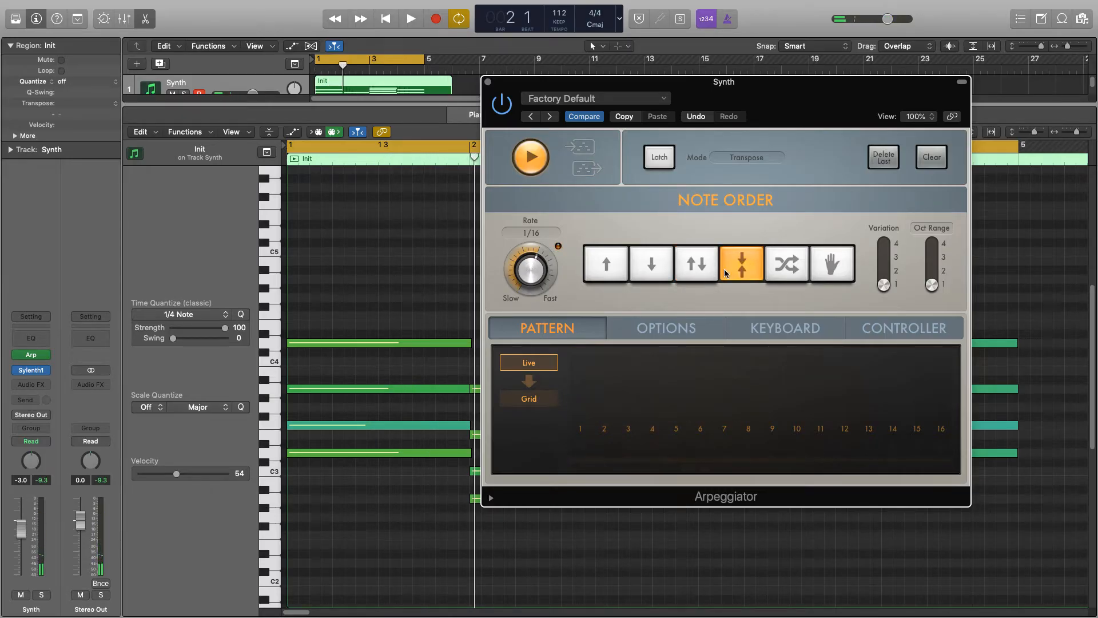
left_click(410, 18)
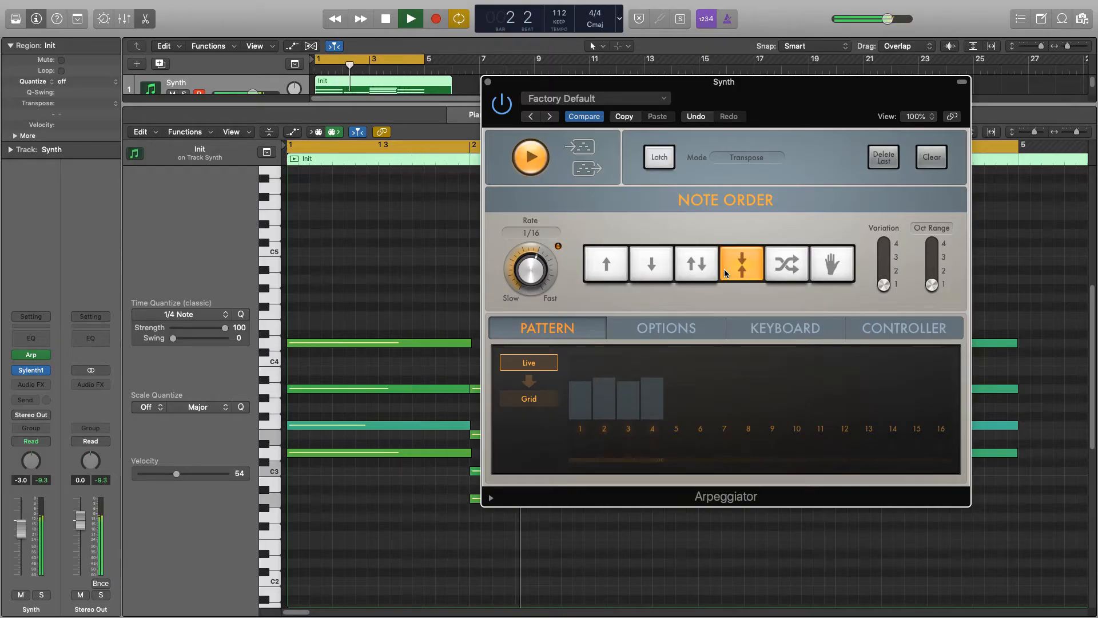
left_click(384, 20)
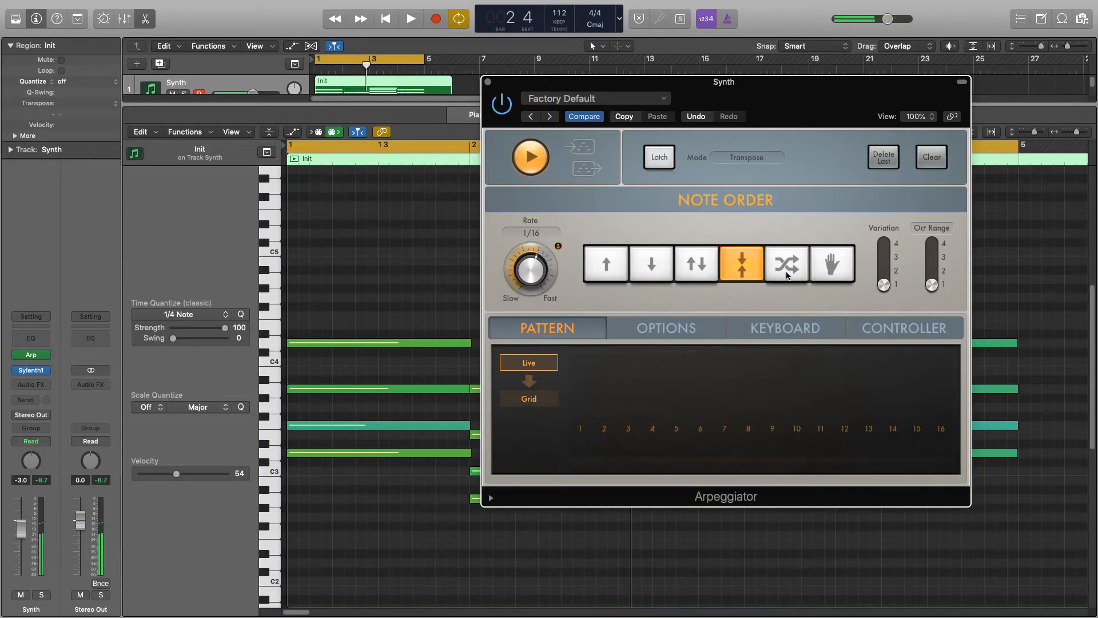
Audition the Random note order, then leave the Arpeggiator on As Played.
left_click(786, 263)
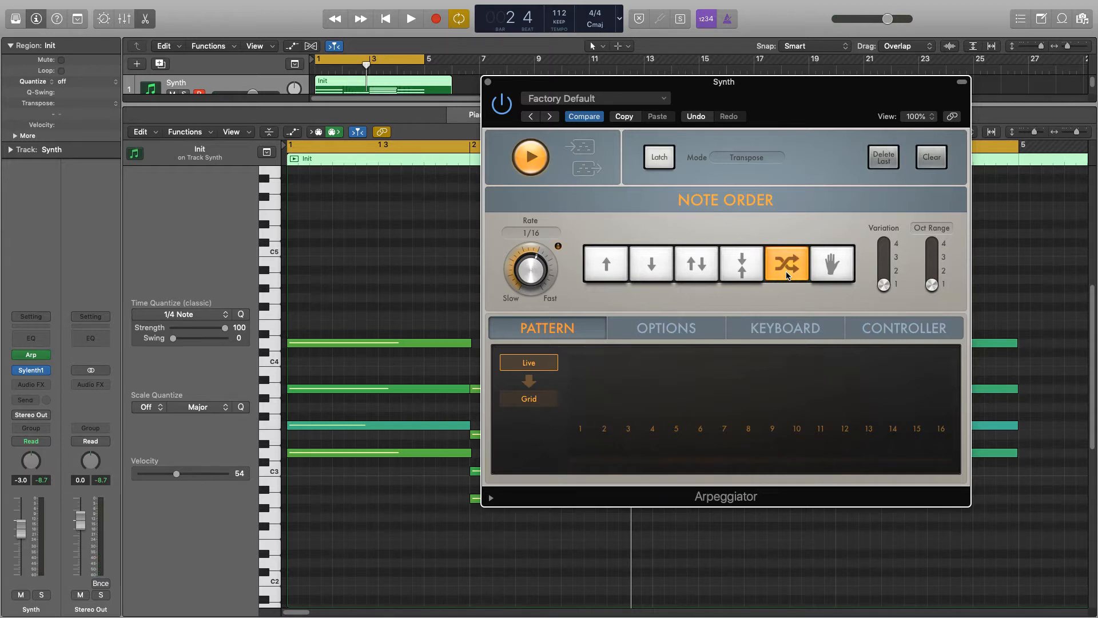
left_click(410, 19)
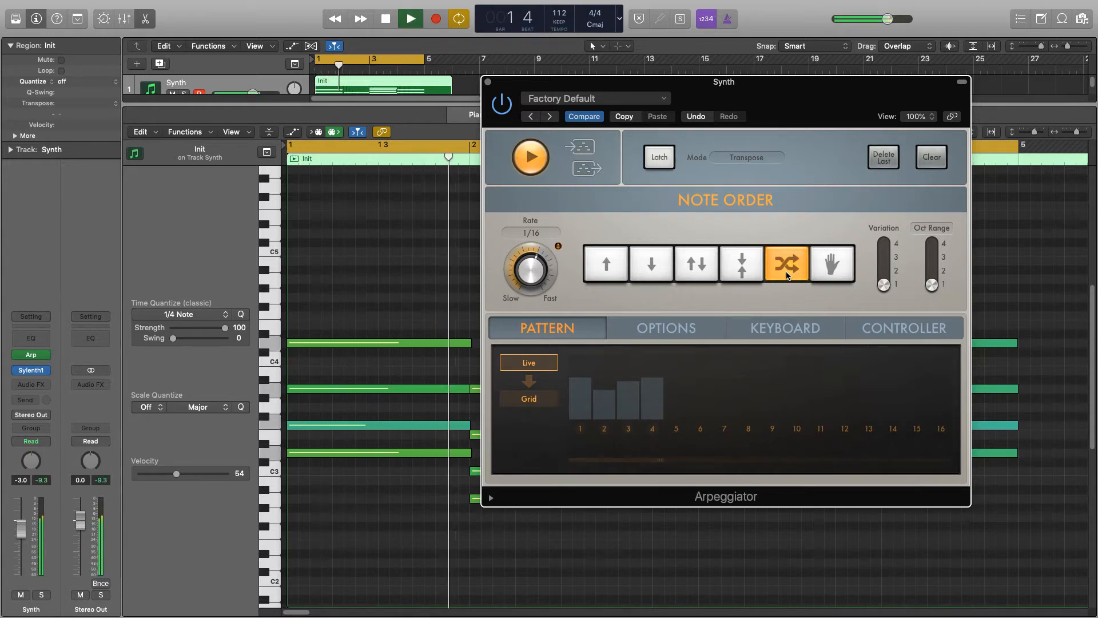
left_click(384, 19)
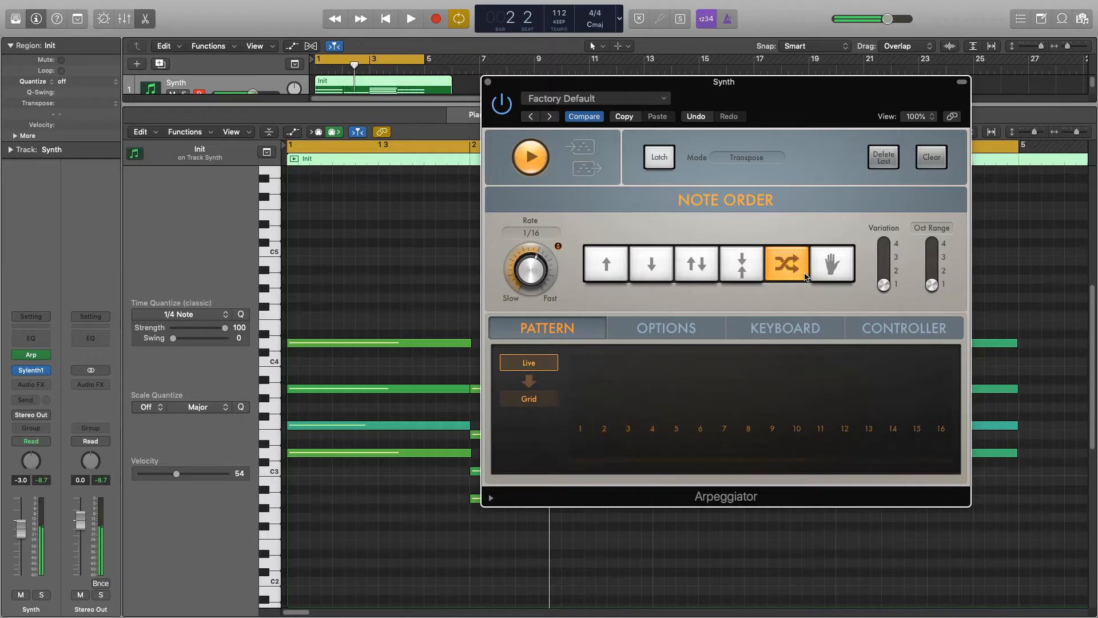
left_click(831, 263)
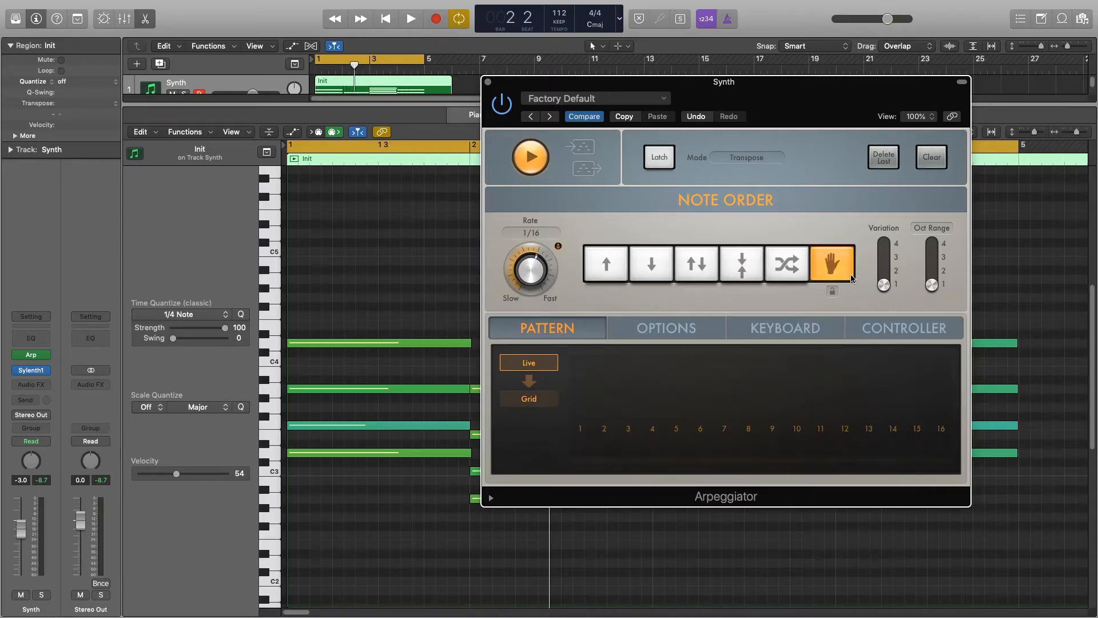
Return note order to Up and try Variation at 2 before setting it back to 1.
left_click(606, 264)
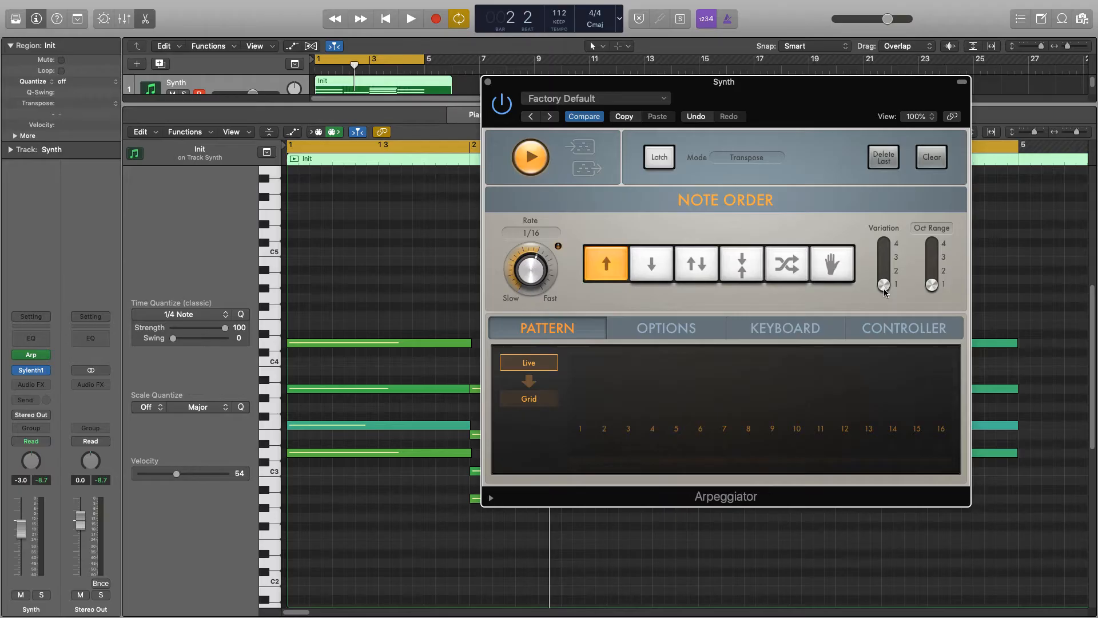
left_click(409, 18)
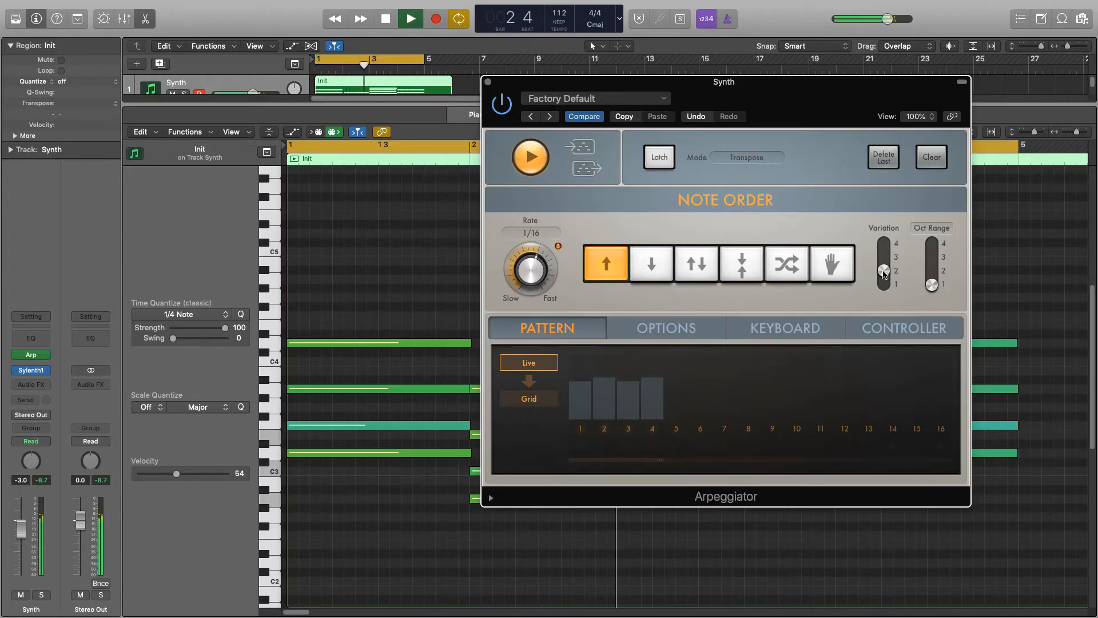
left_click_drag(883, 272, 883, 260)
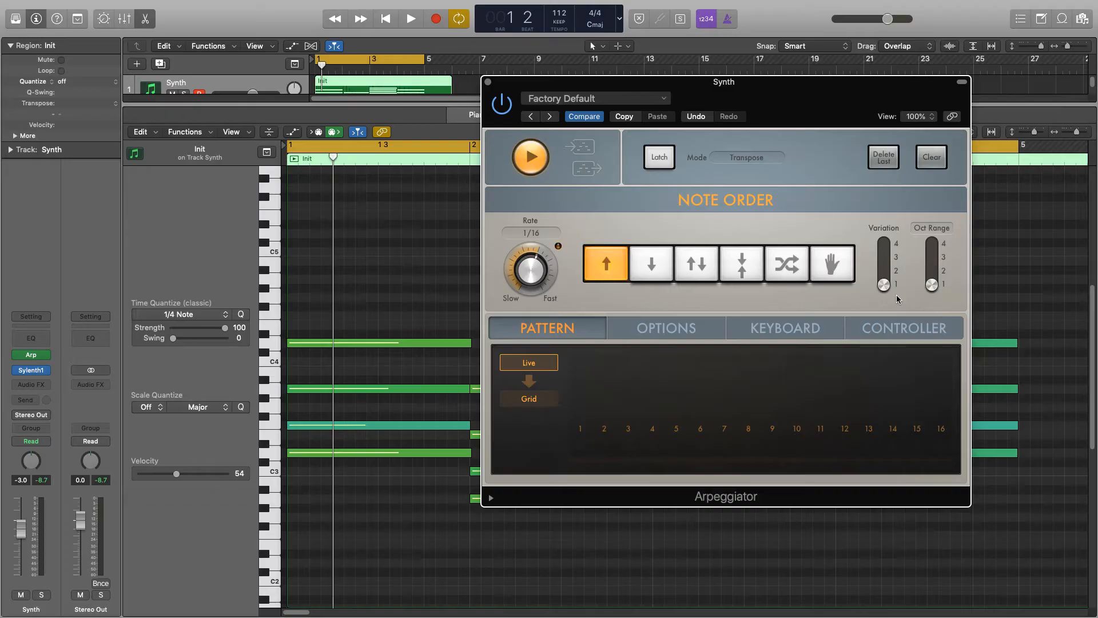
mouse_move(930, 292)
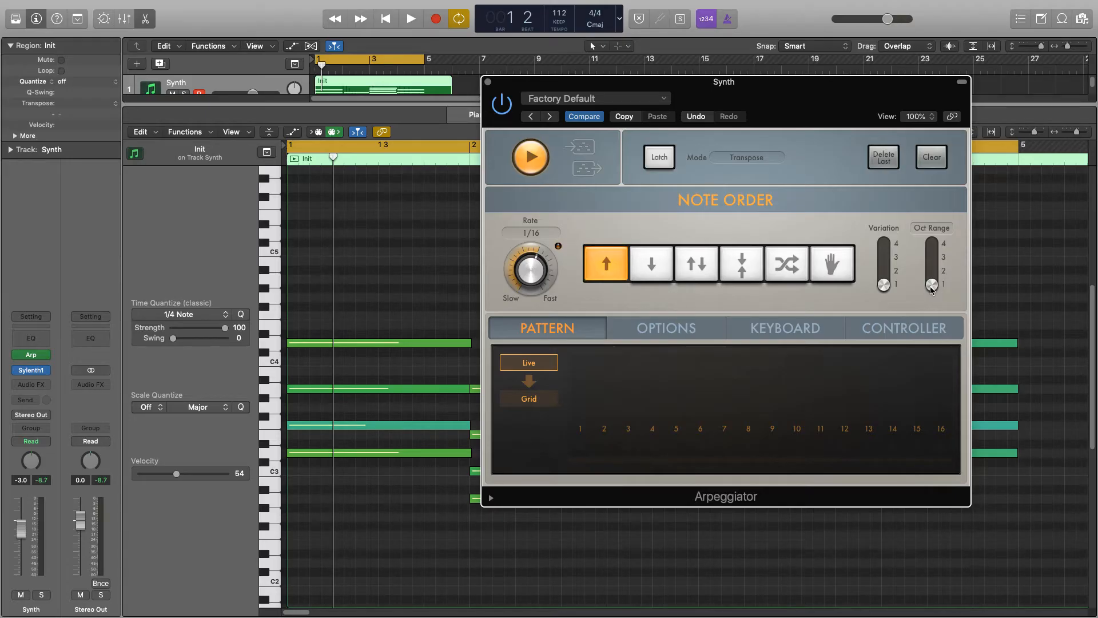
Audition the Oct Range wider up to 4 octaves, settling on 2 with Random note order playing.
left_click_drag(931, 284, 931, 266)
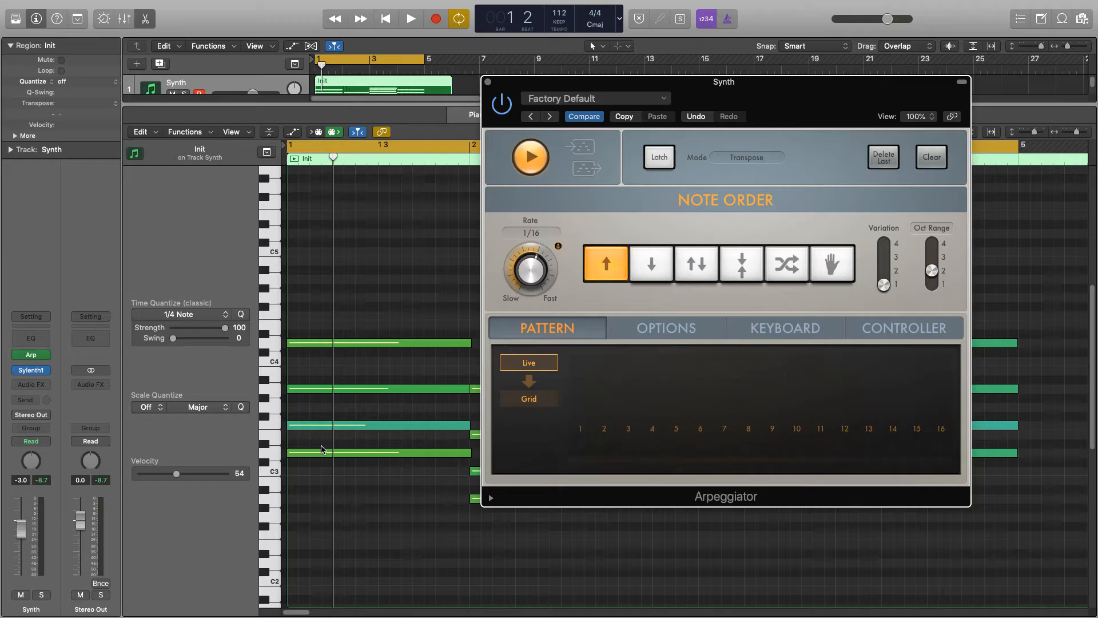
left_click(410, 19)
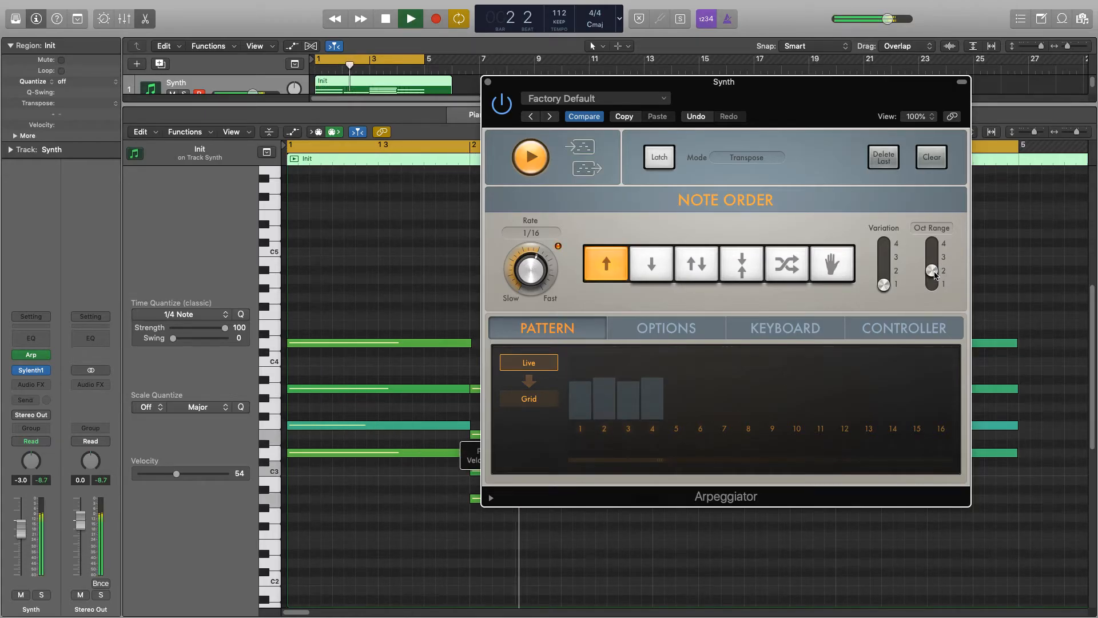
left_click_drag(931, 273, 931, 260)
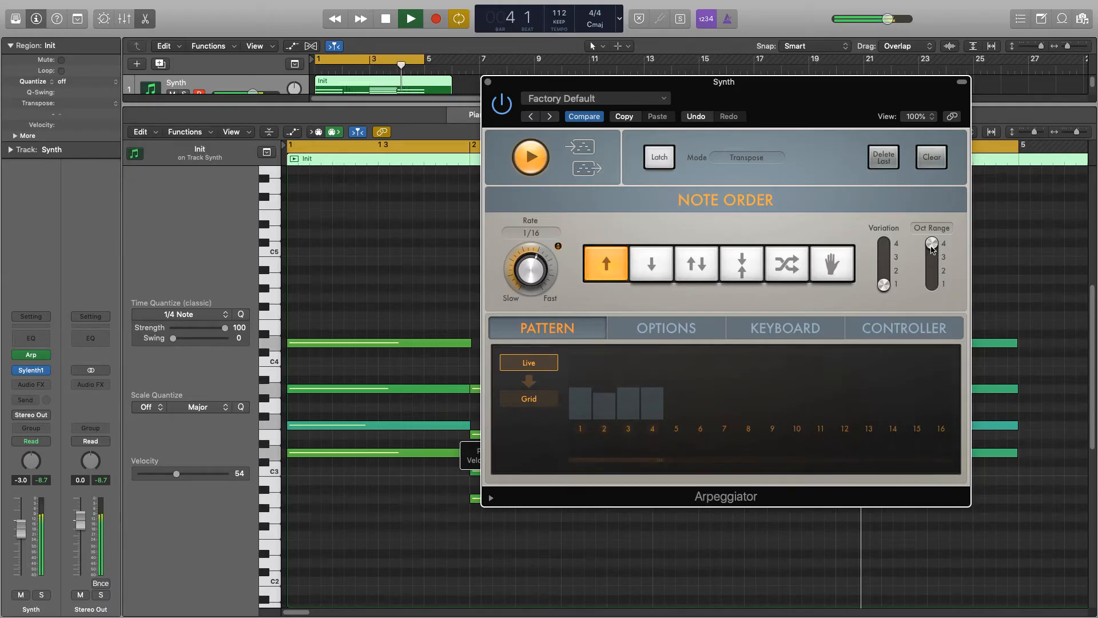
left_click(787, 264)
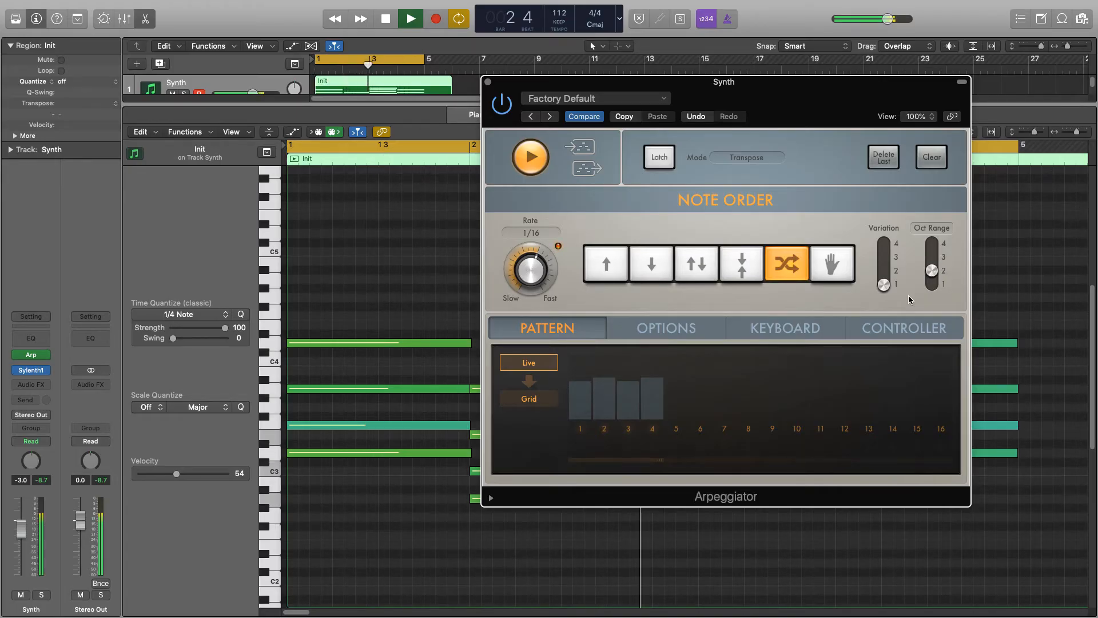
Switch the pattern to an 8-step Grid and silence steps so only 1, 2, 4, 6 and 7 sound.
left_click(385, 20)
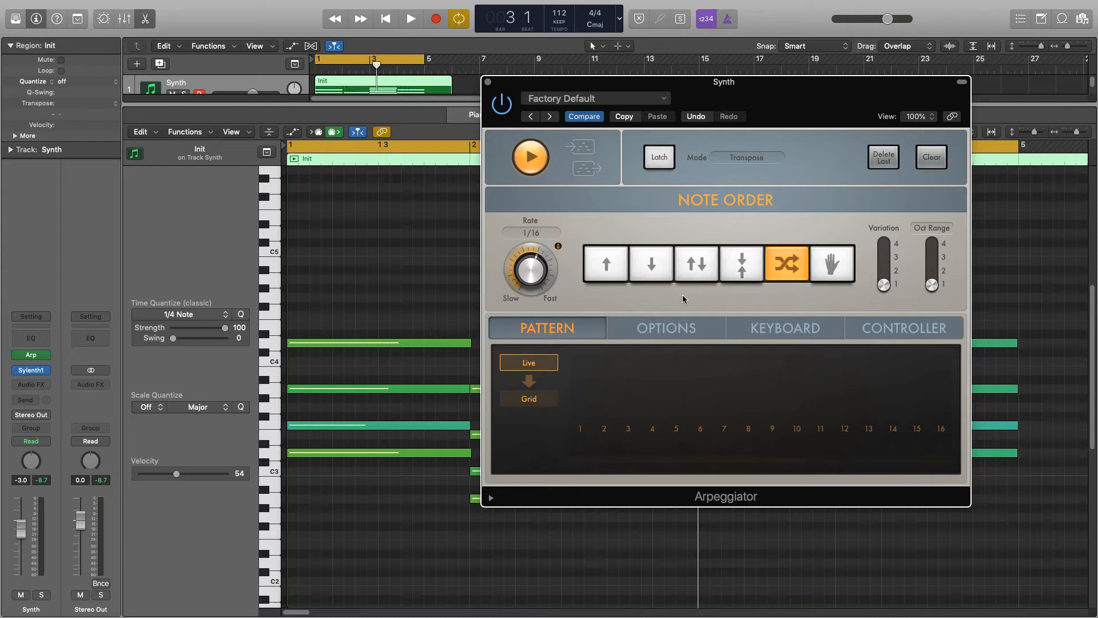
left_click(529, 398)
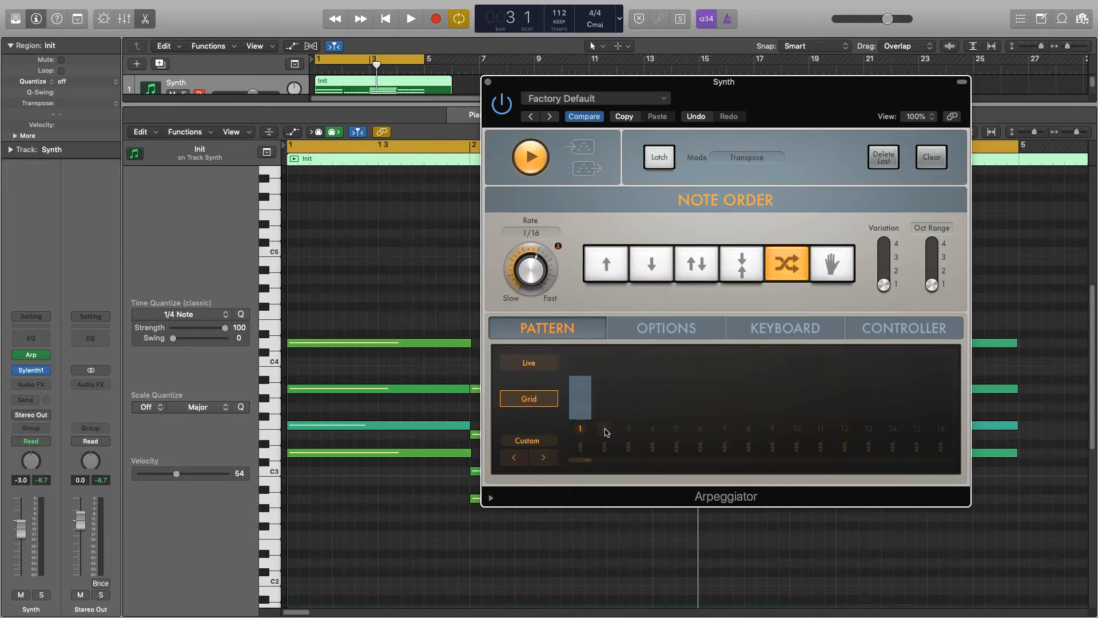
left_click_drag(604, 397, 701, 397)
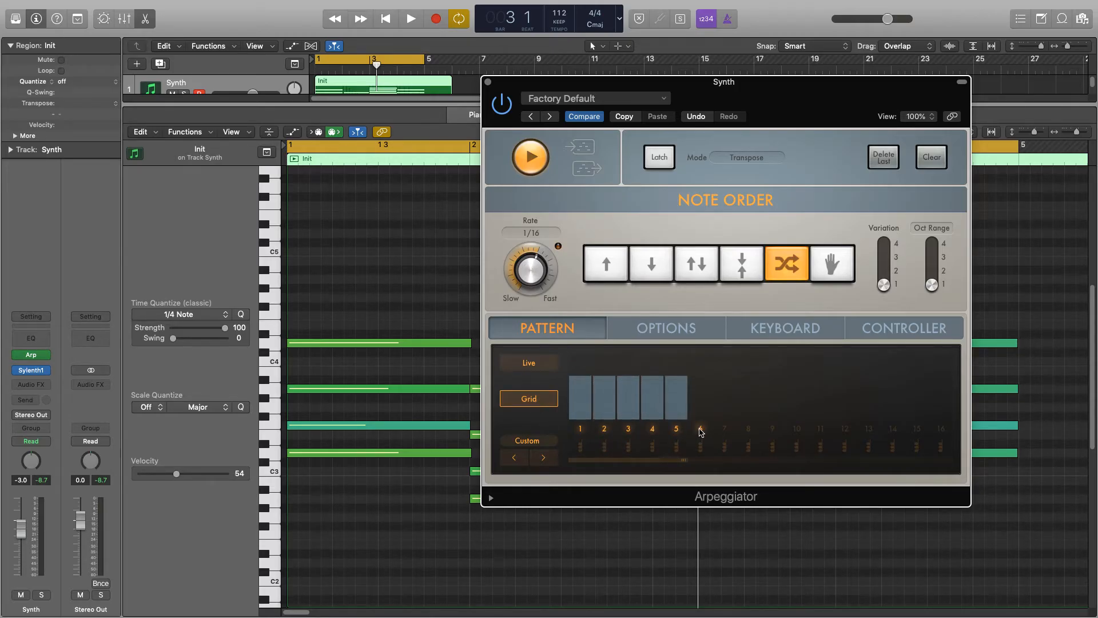
left_click_drag(700, 398, 748, 398)
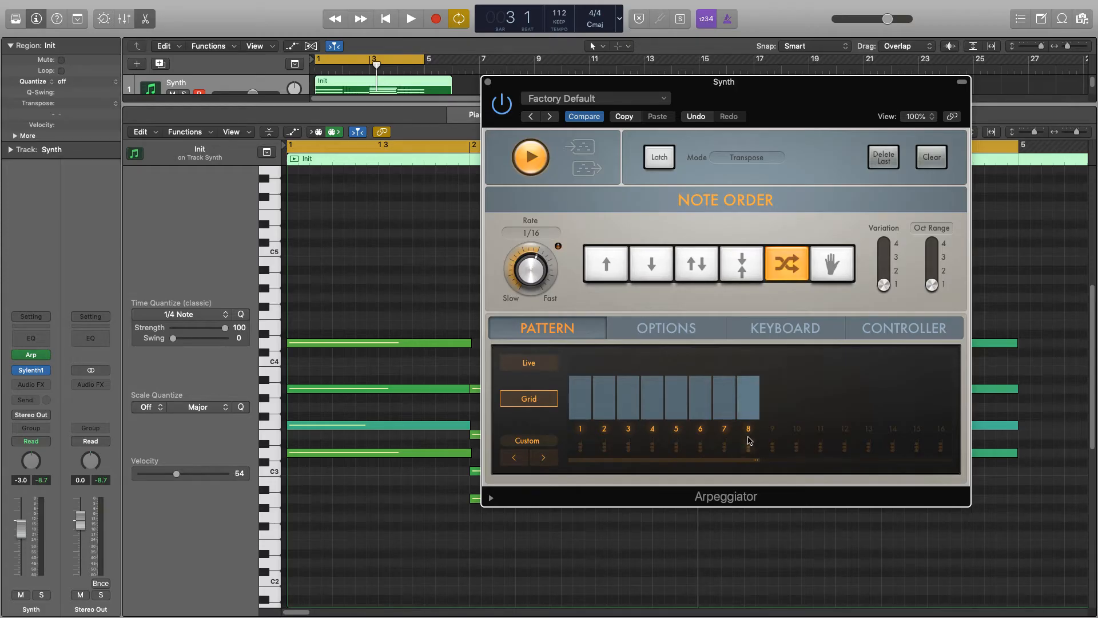
left_click(409, 18)
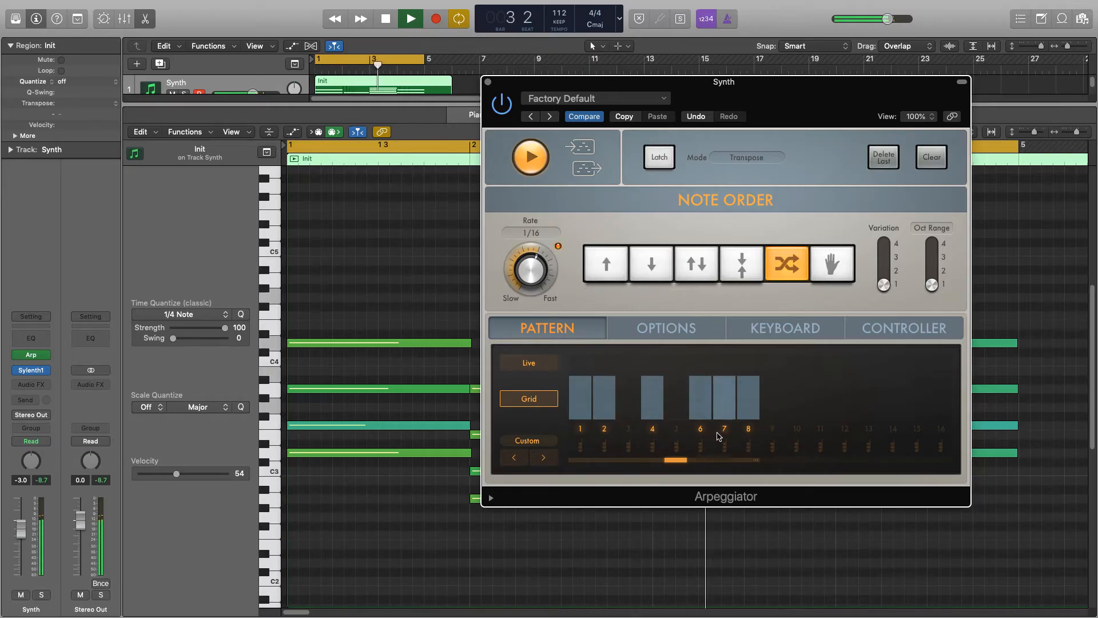
left_click(747, 396)
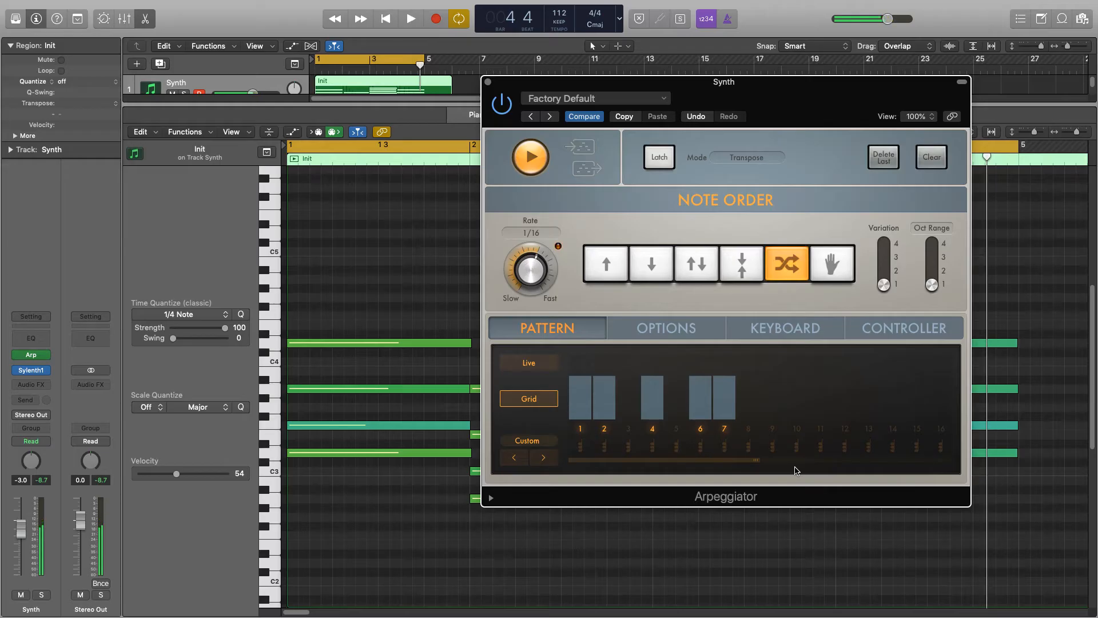
mouse_move(760, 460)
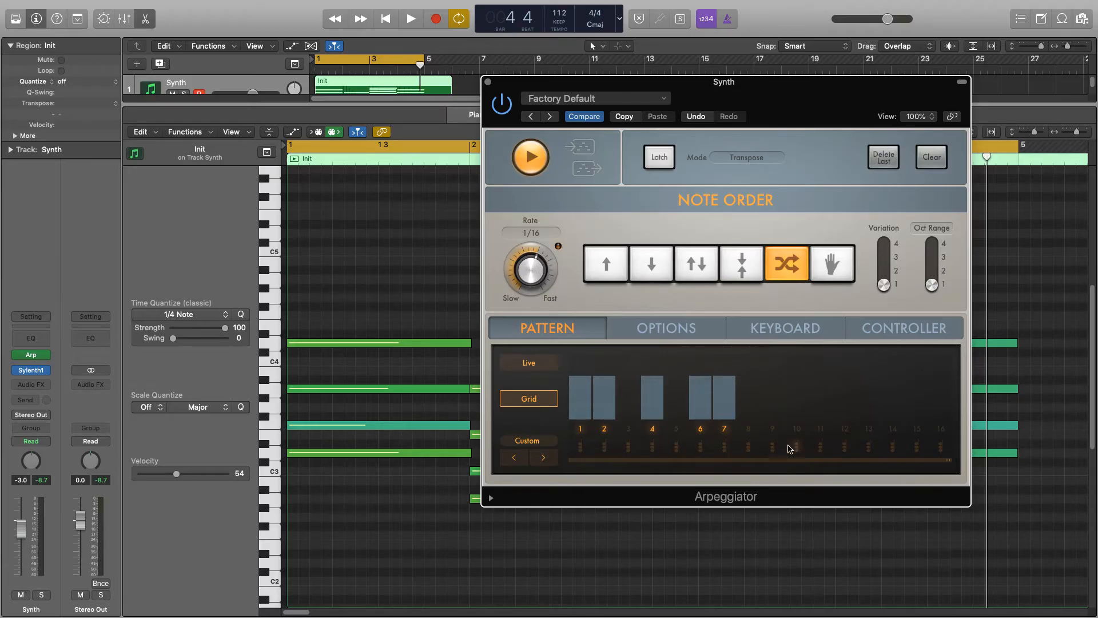
Extend the grid to 16 steps, tie the first step into the second and audition it.
left_click_drag(748, 399, 820, 399)
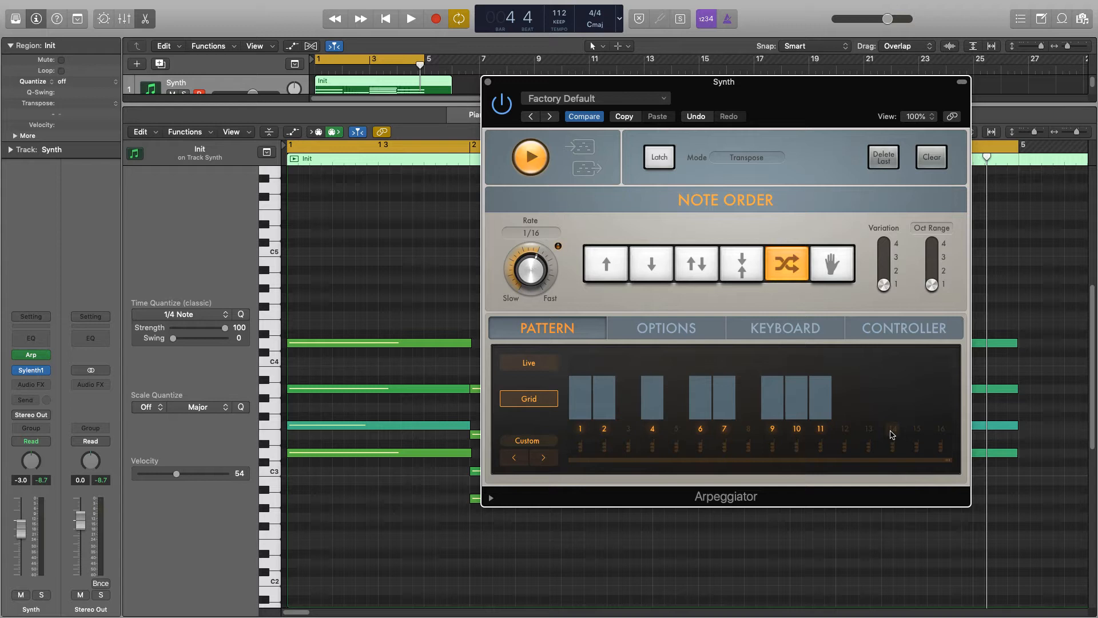
left_click(409, 19)
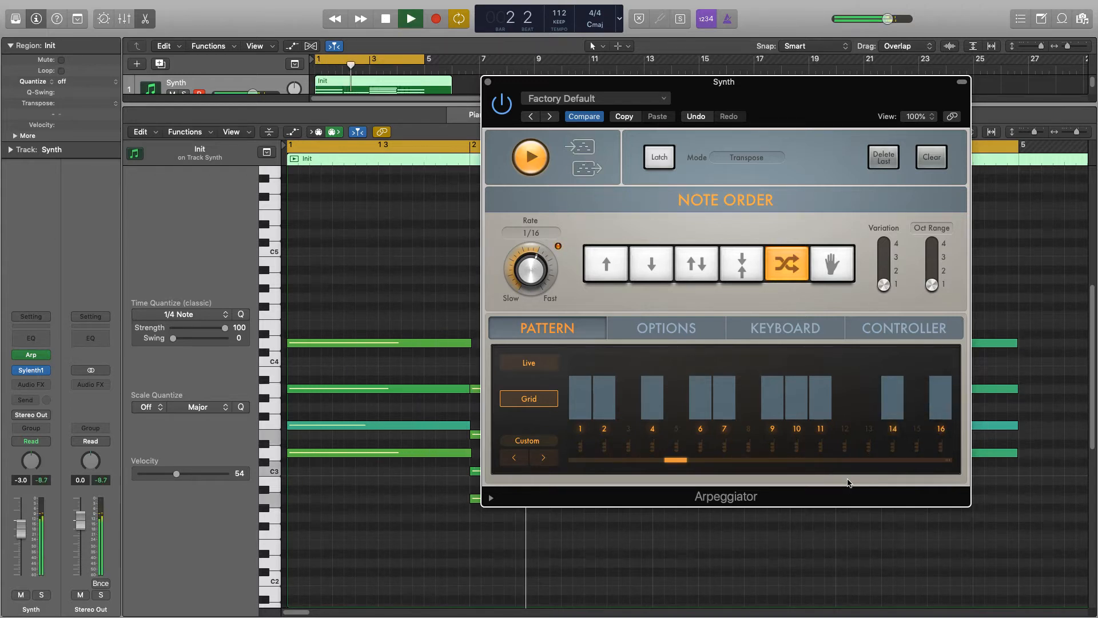
left_click(409, 19)
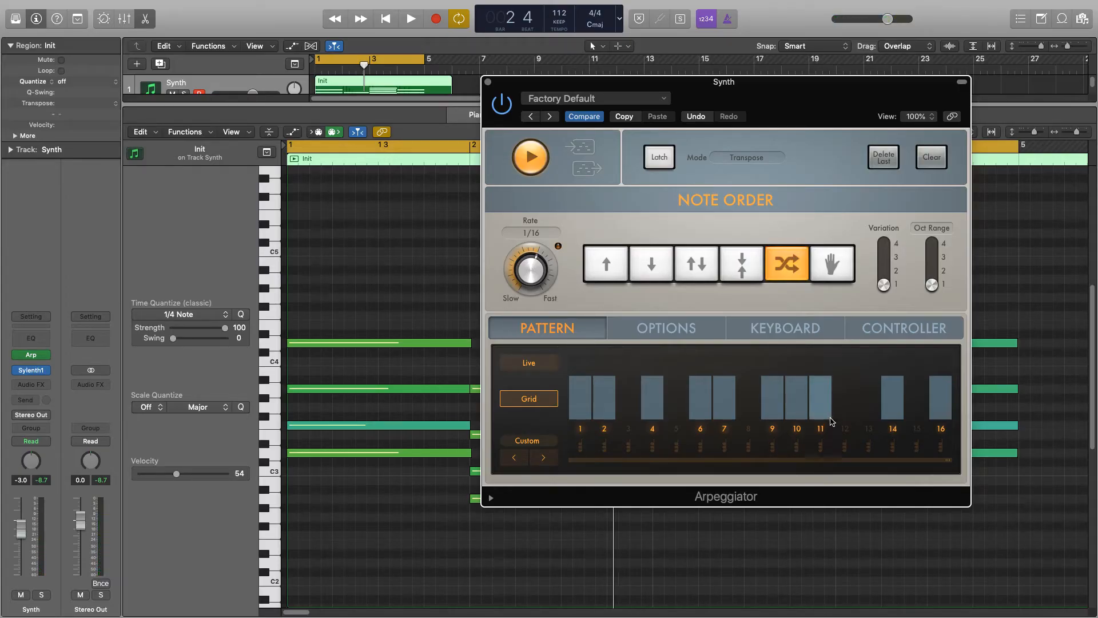
left_click(820, 399)
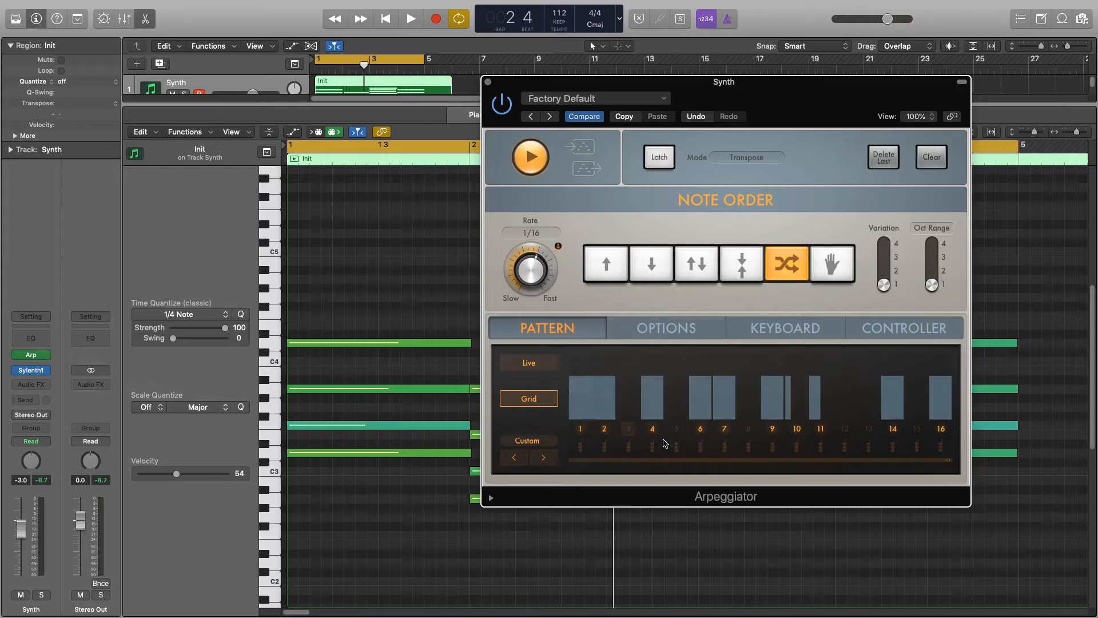
left_click(410, 19)
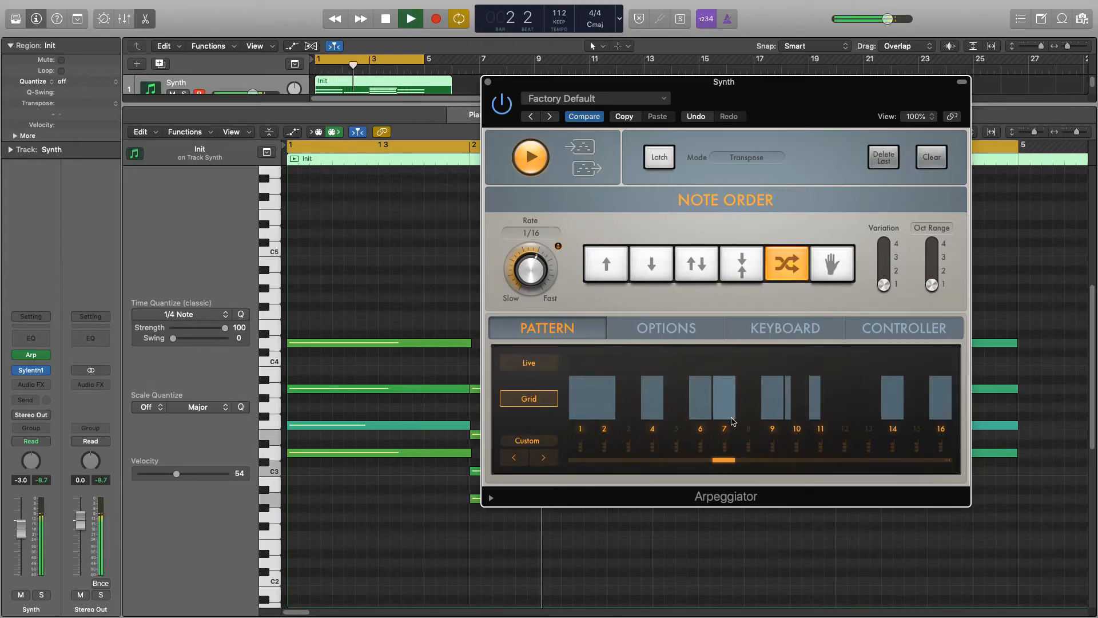
left_click(384, 19)
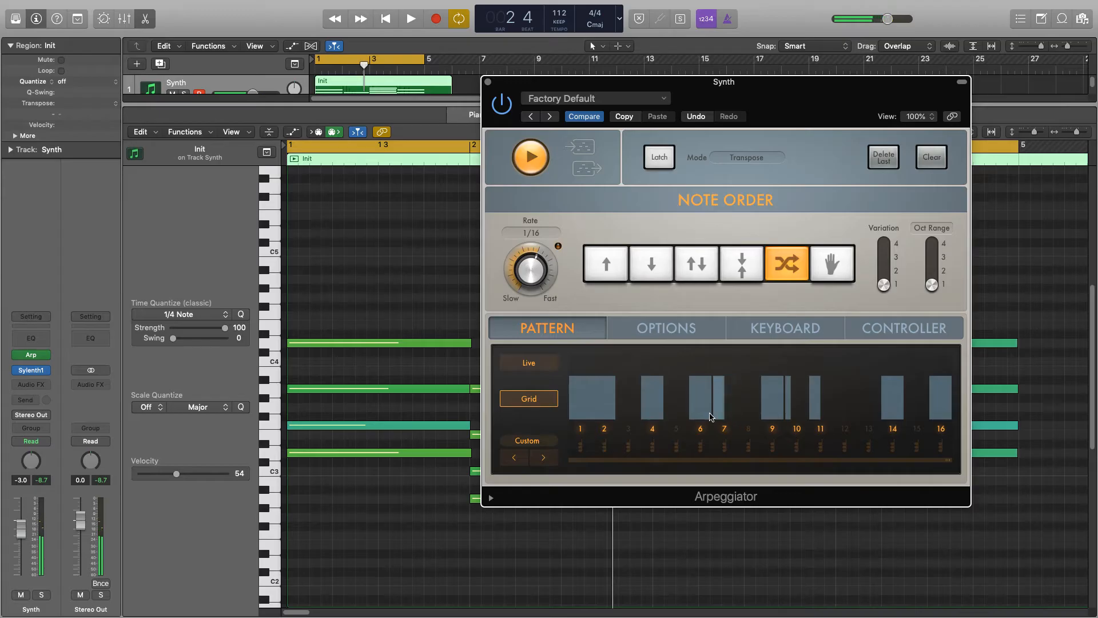
Shorten step 6, audition the rhythm, then return the pattern to Live mode.
left_click(410, 19)
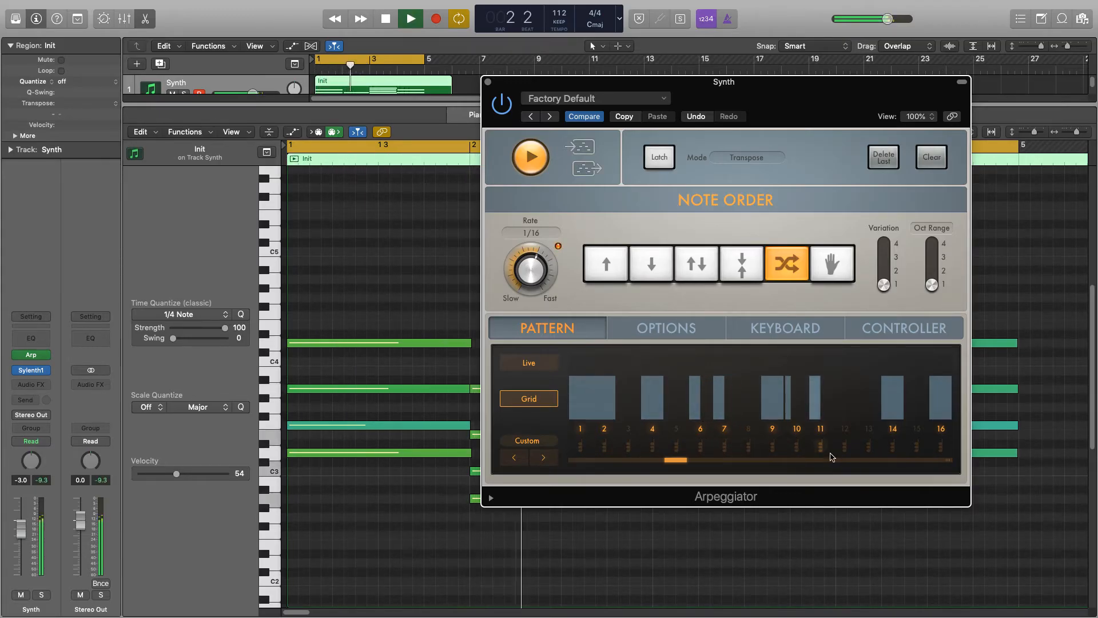
left_click(385, 19)
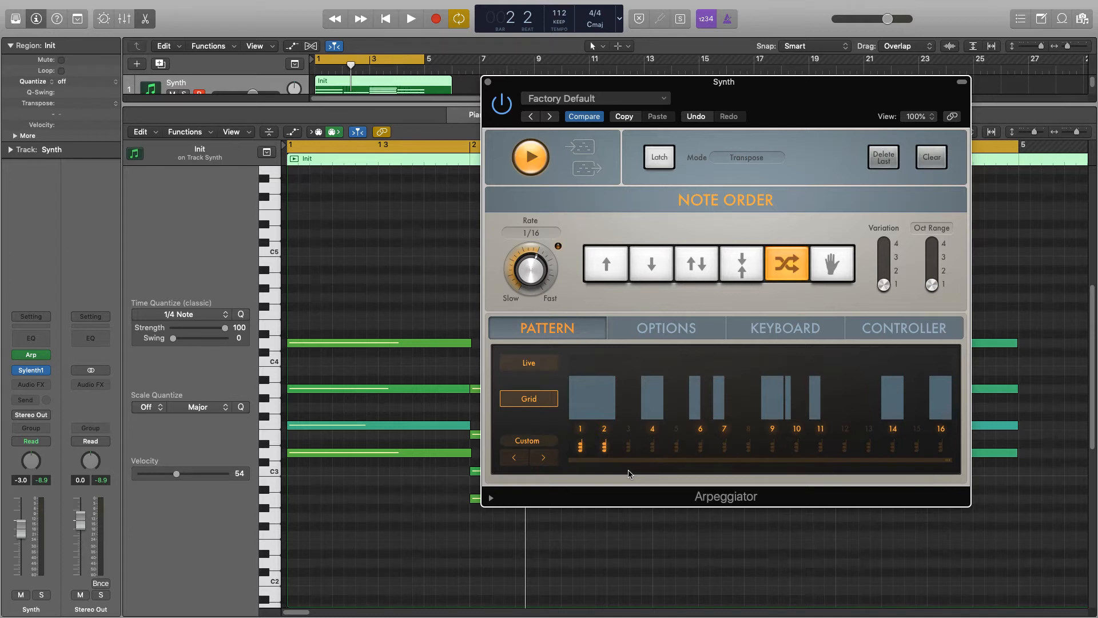
left_click(410, 19)
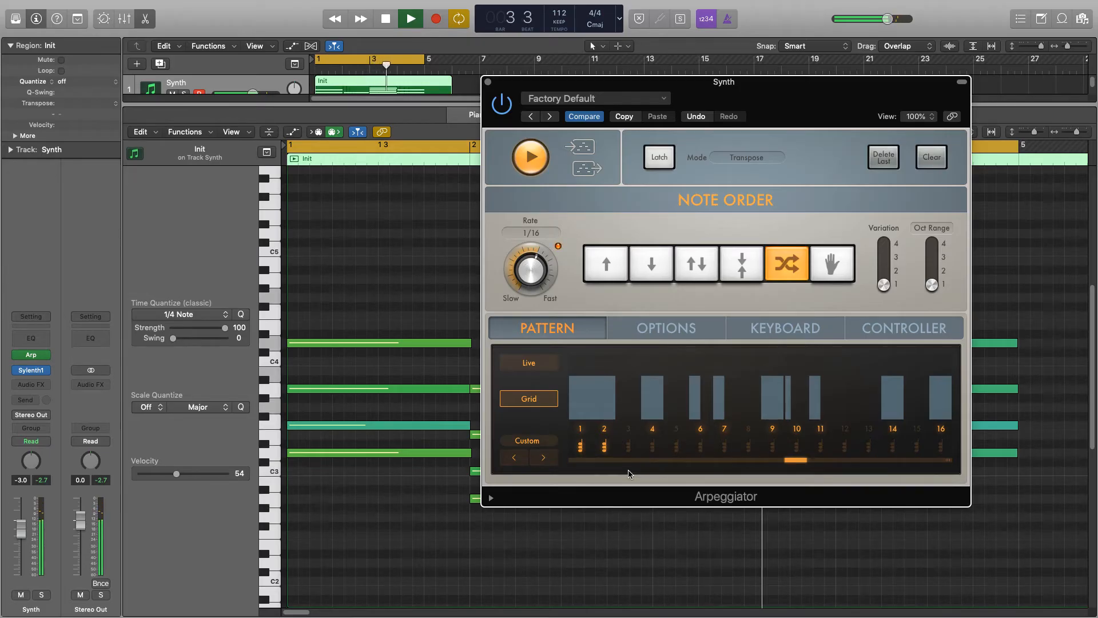
left_click(385, 20)
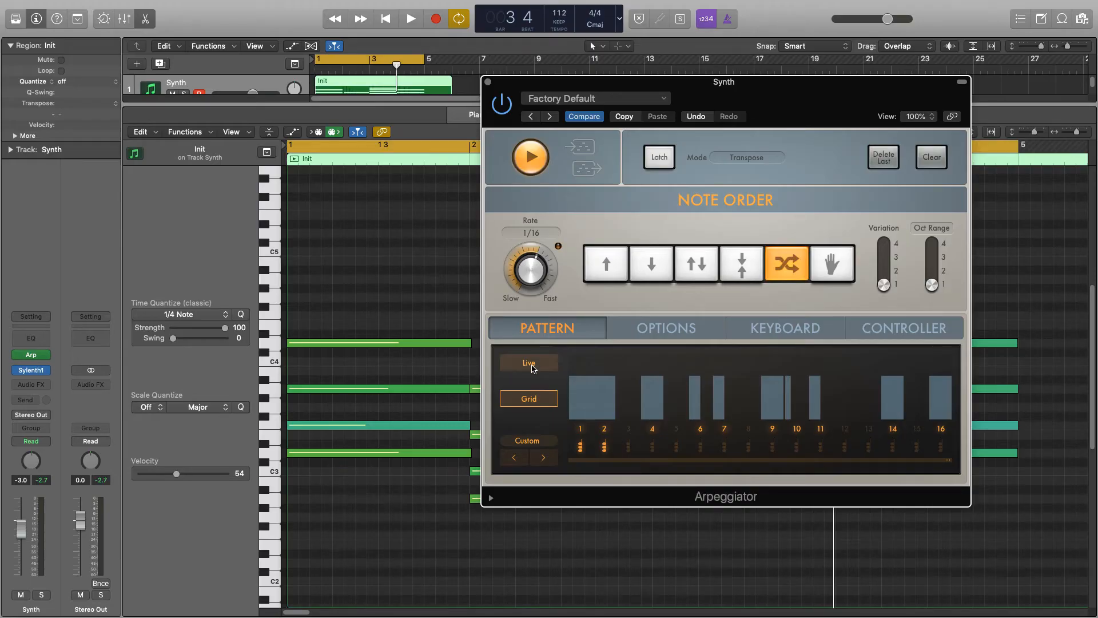
left_click(605, 263)
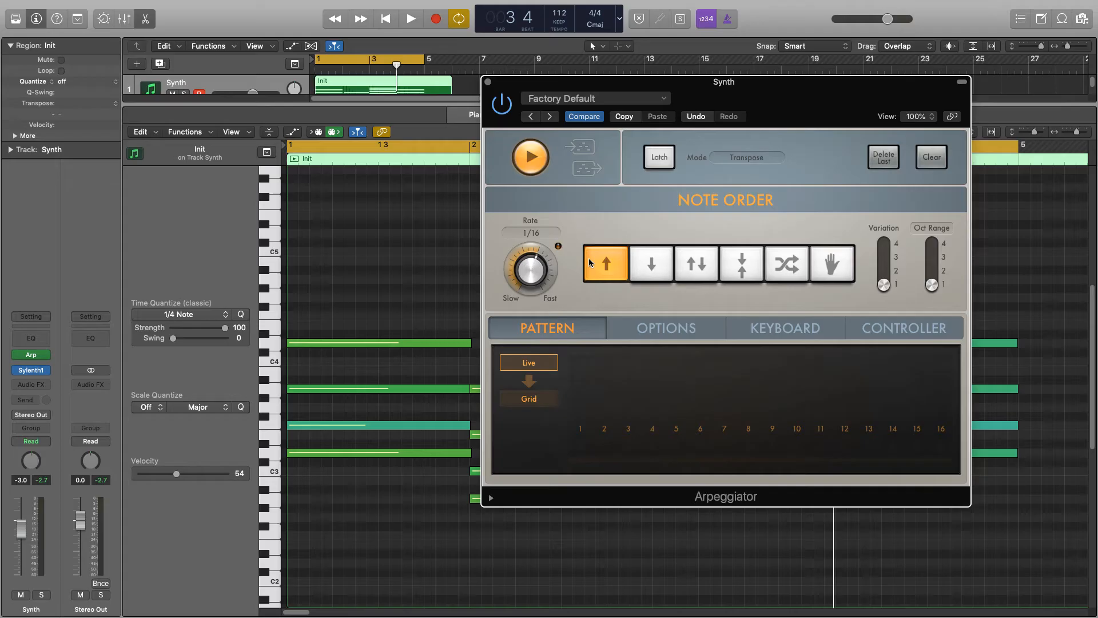
left_click(666, 327)
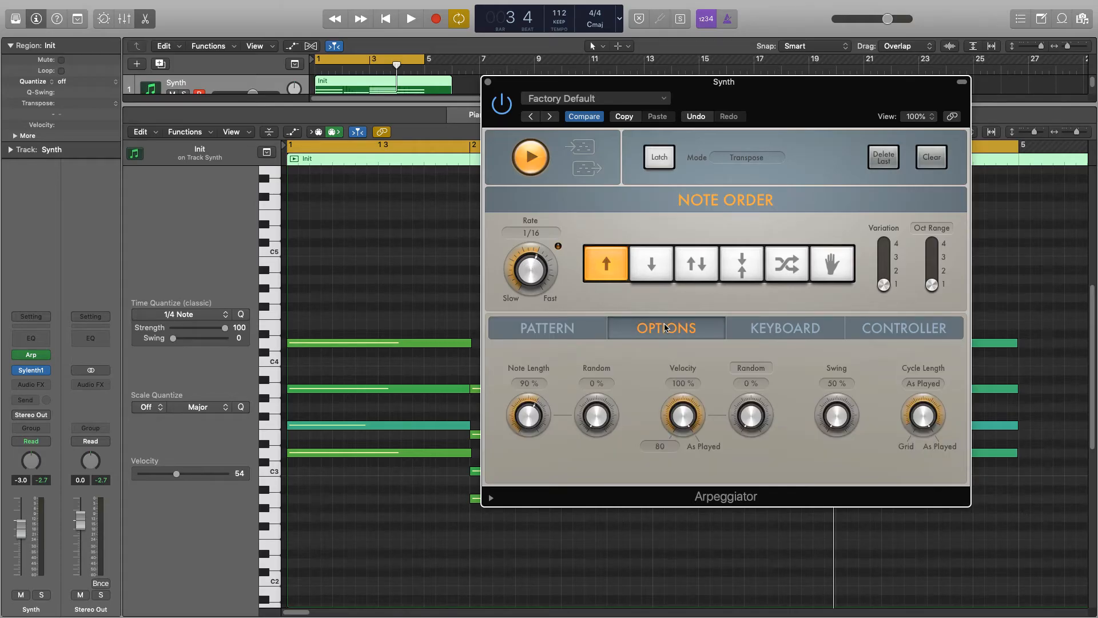
mouse_move(529, 428)
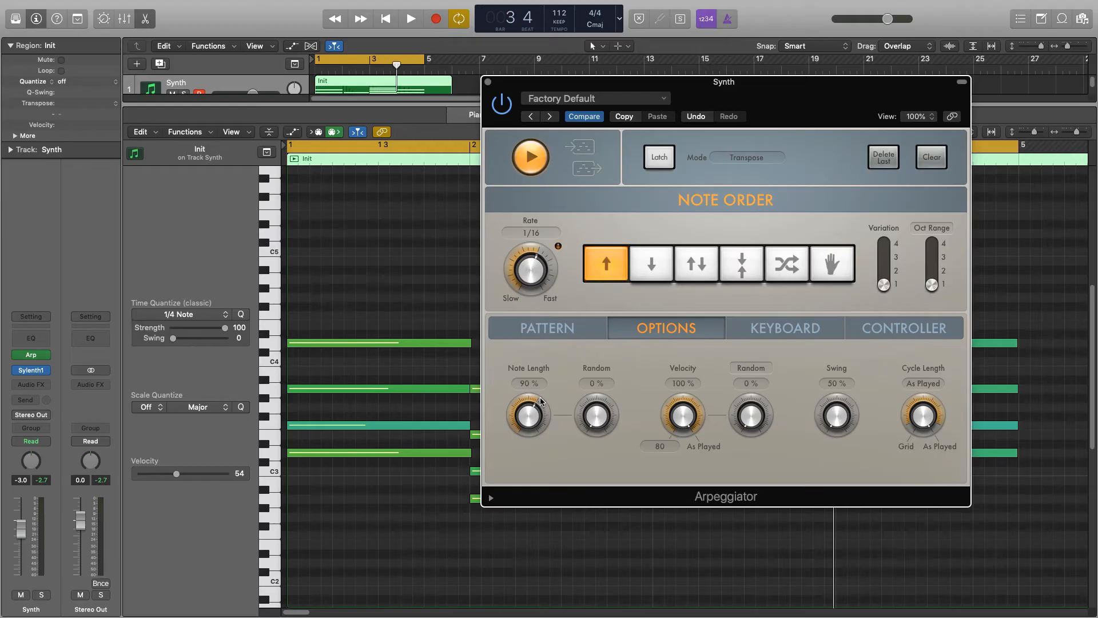
Try note length at about half, very short and 150%, then set it to 90%.
left_click_drag(529, 413, 530, 439)
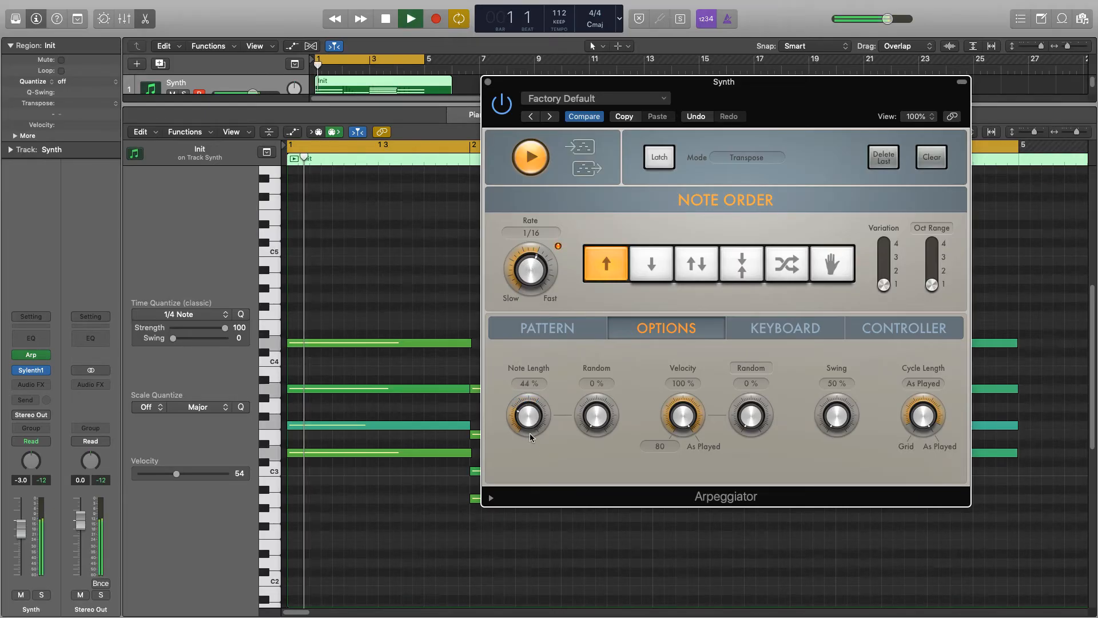
left_click_drag(528, 413, 528, 449)
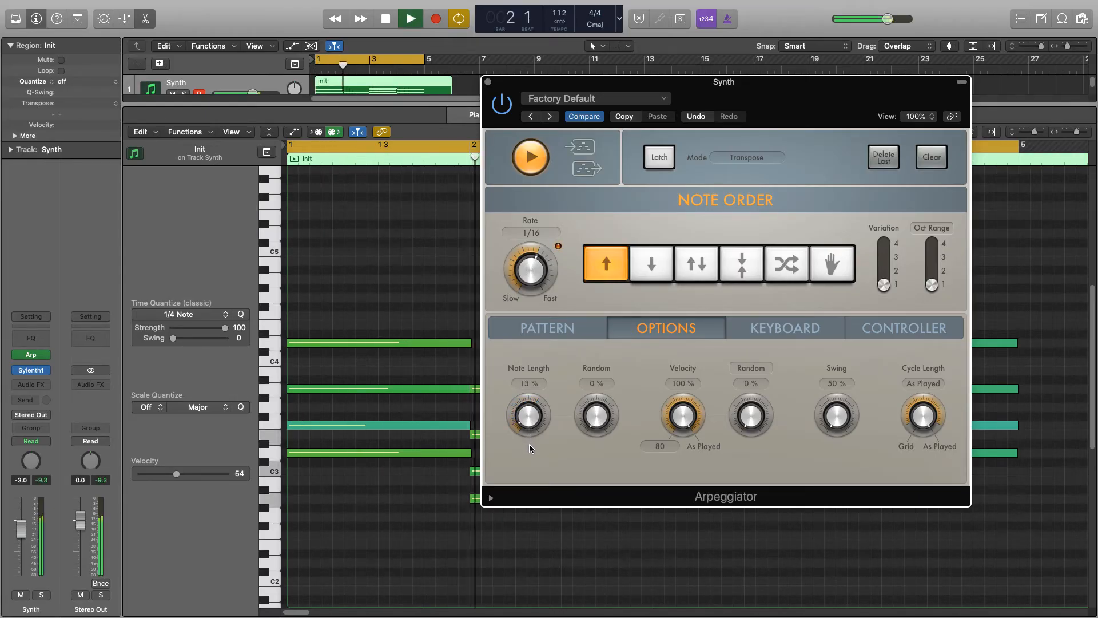
left_click_drag(529, 415, 529, 389)
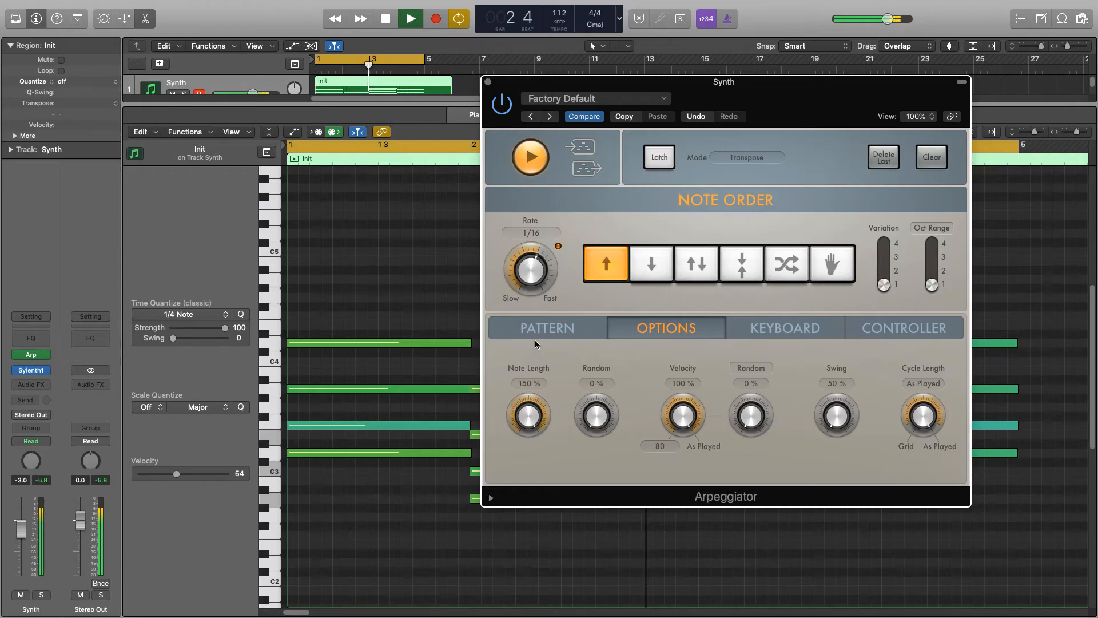
left_click_drag(529, 413, 529, 423)
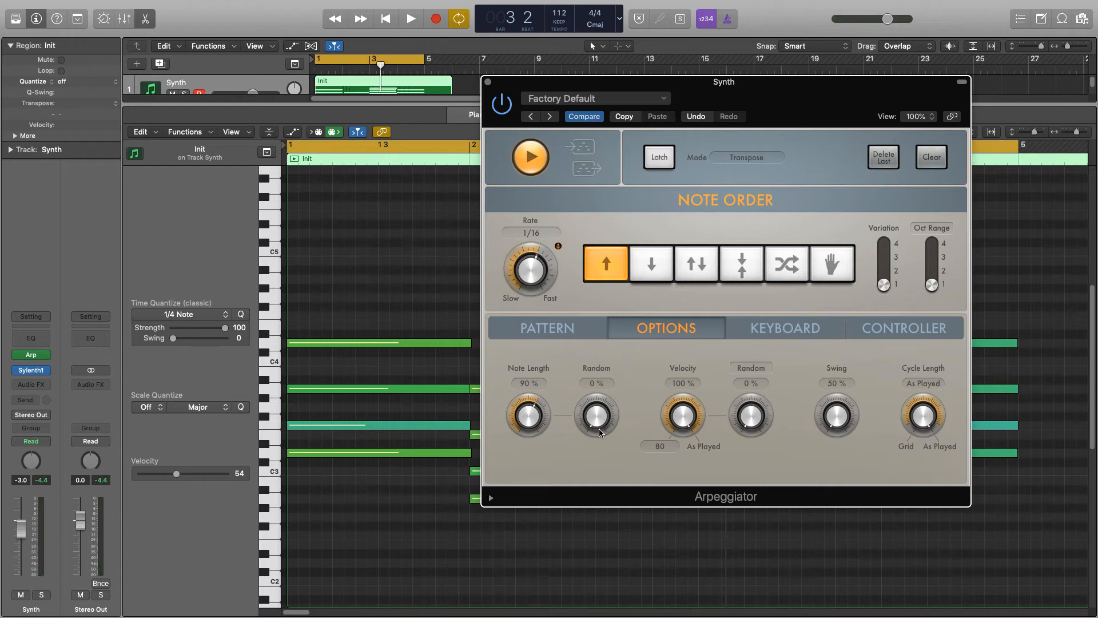
mouse_move(597, 433)
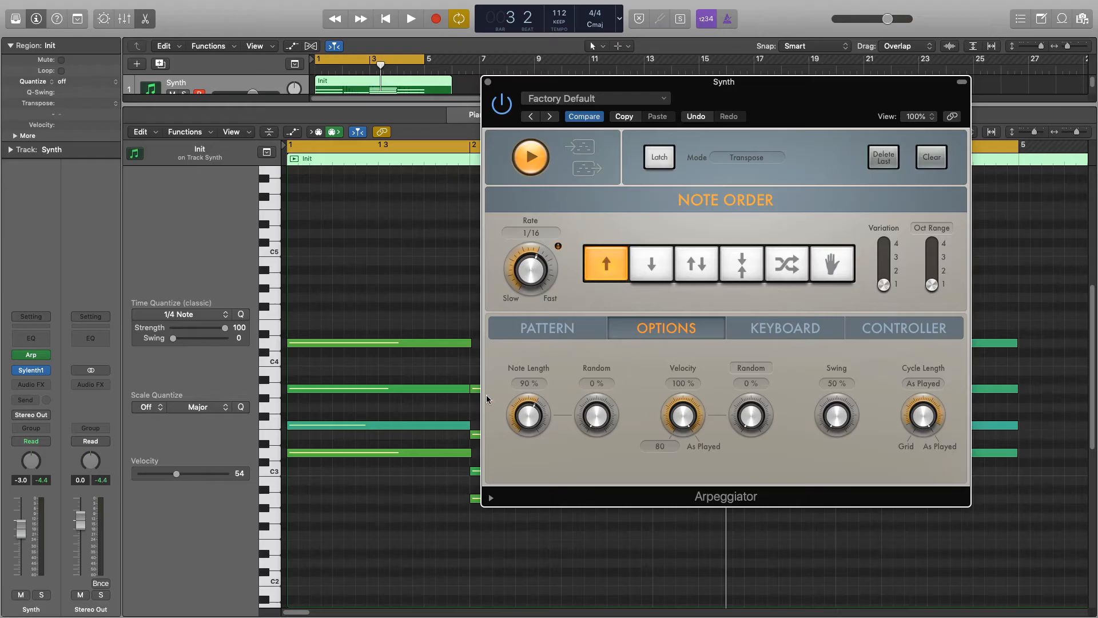
Raise note length Random to about 73%, then return it to 0%.
left_click_drag(597, 414, 597, 393)
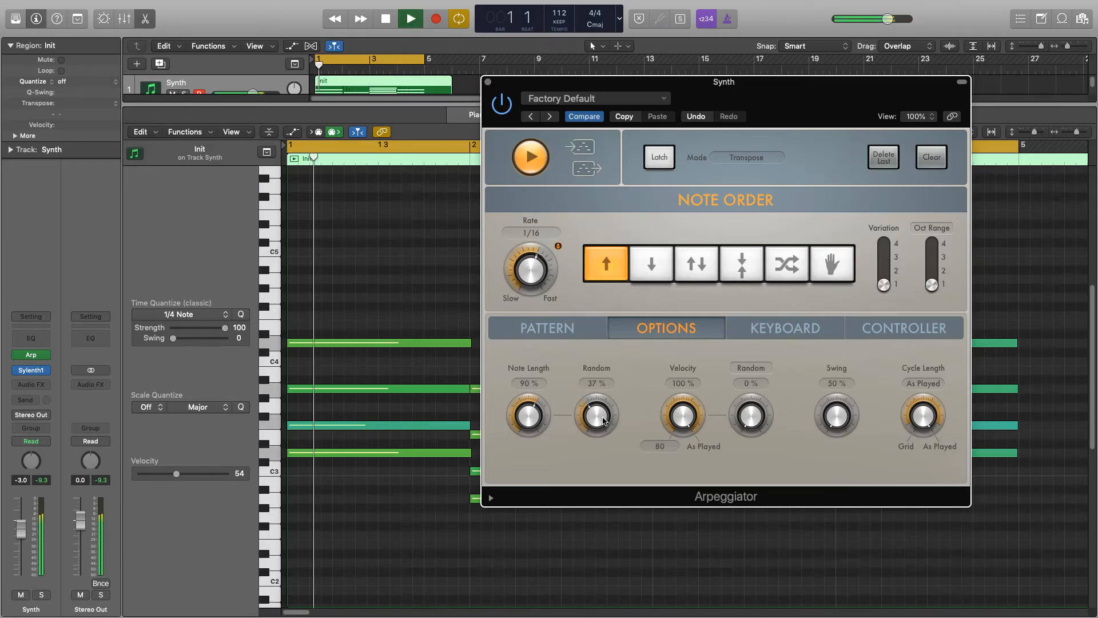
left_click_drag(596, 415, 596, 392)
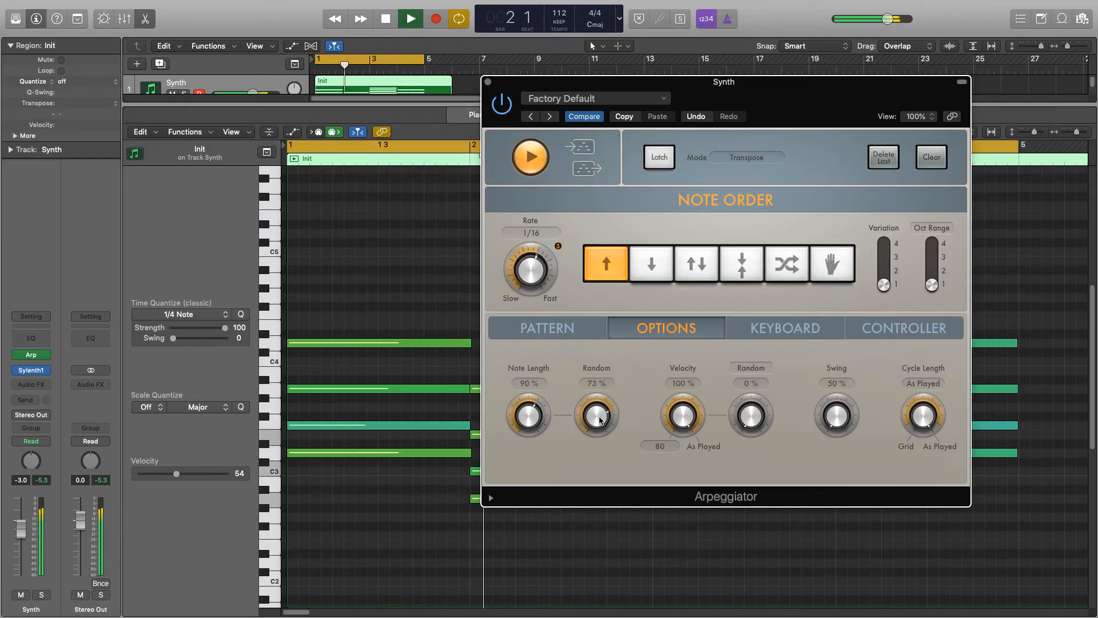
left_click_drag(596, 414, 600, 426)
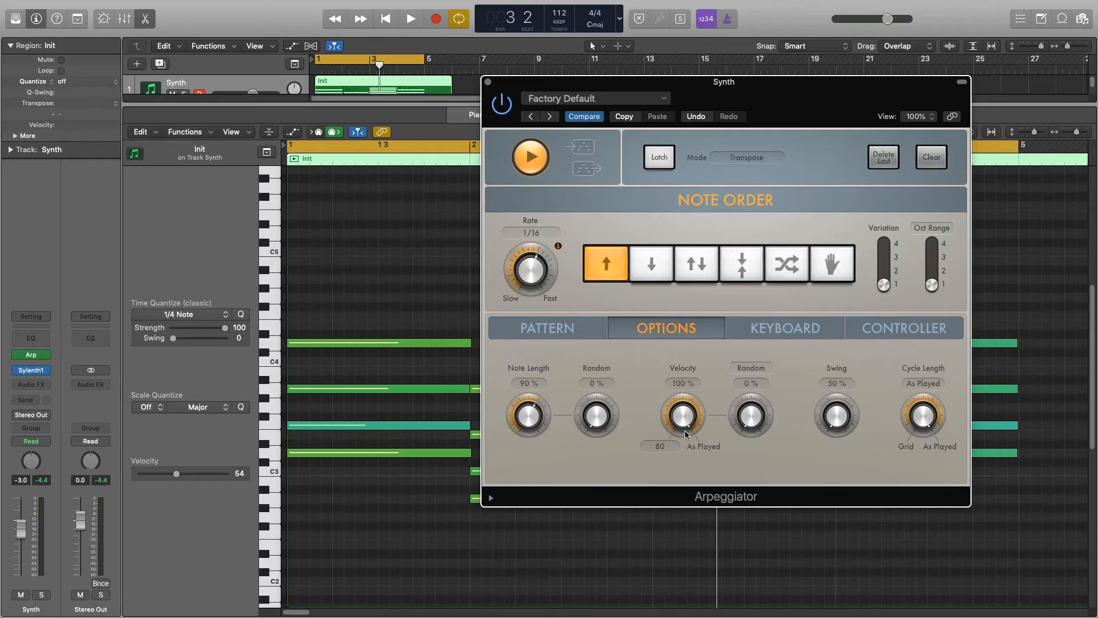
mouse_move(683, 427)
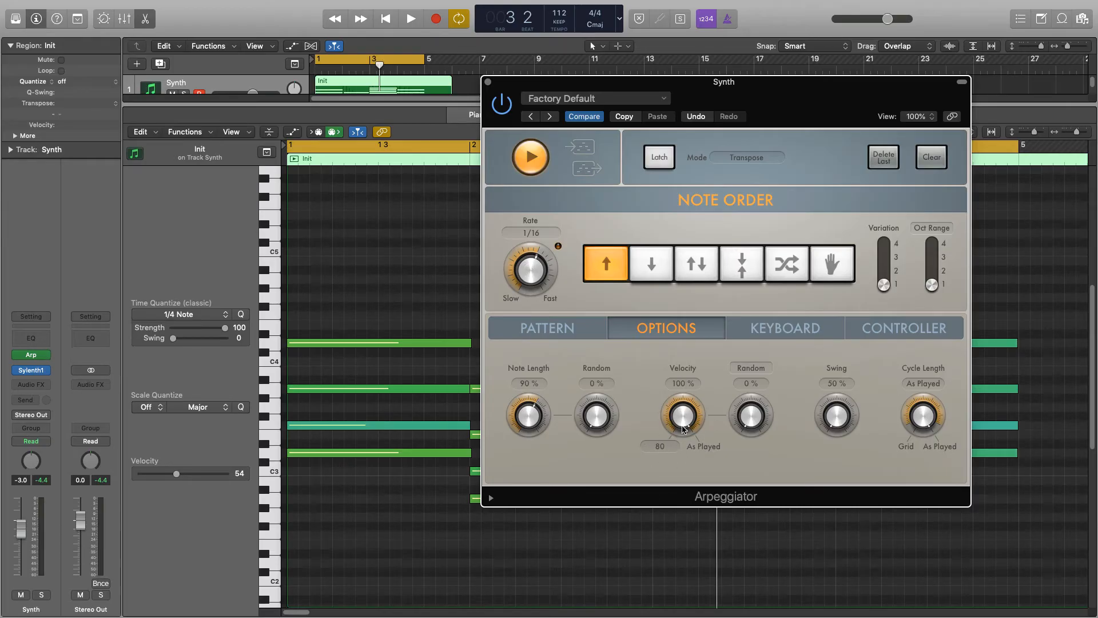
left_click_drag(750, 413, 750, 382)
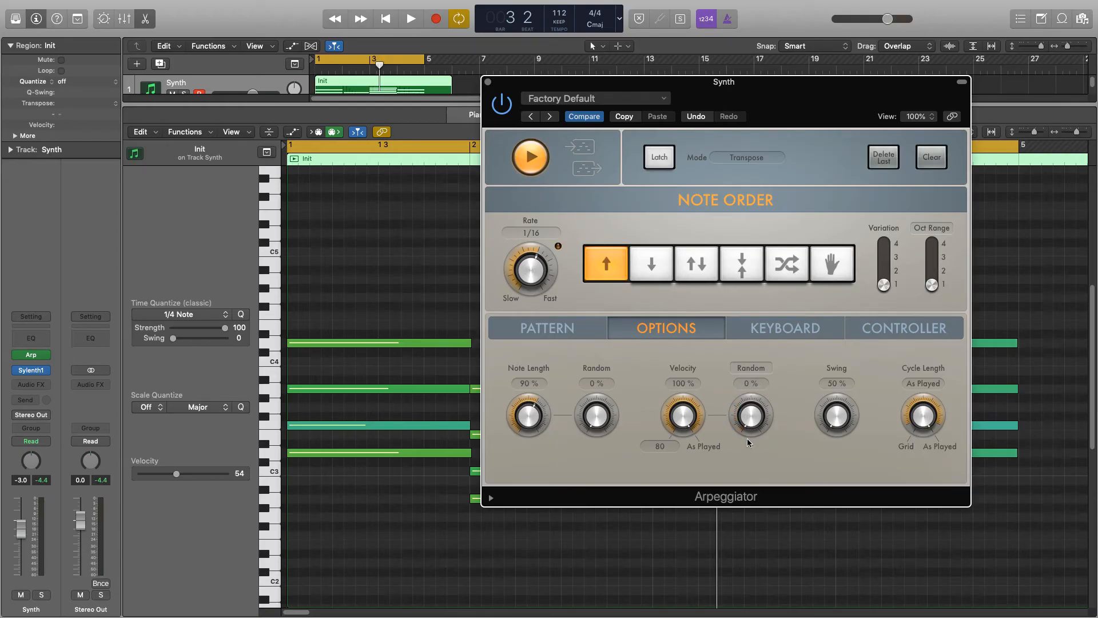
mouse_move(851, 427)
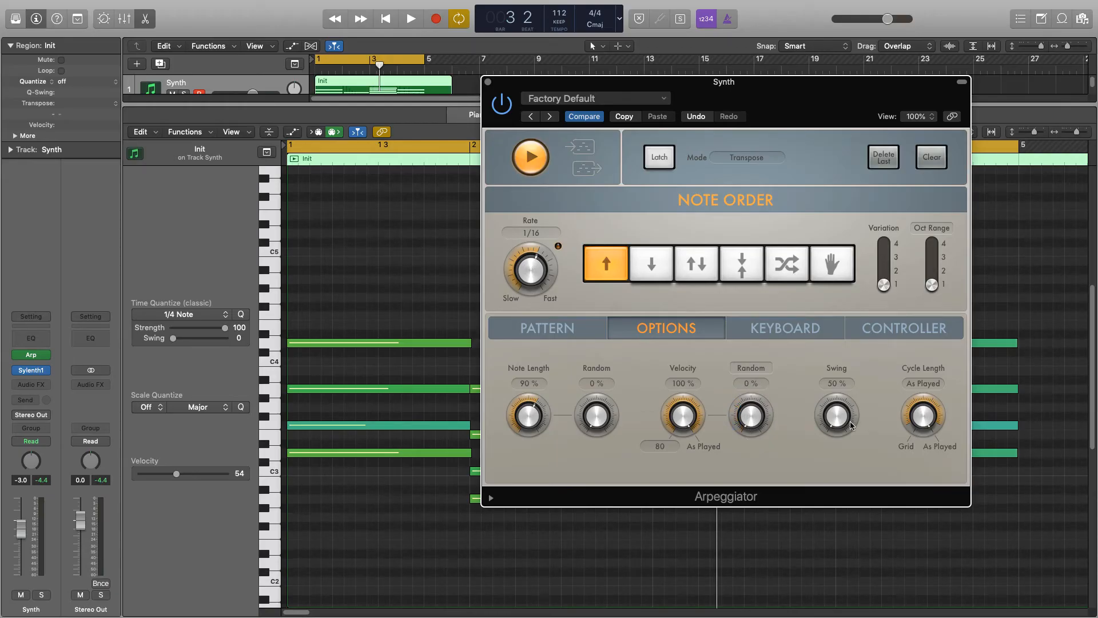
left_click_drag(835, 414, 835, 403)
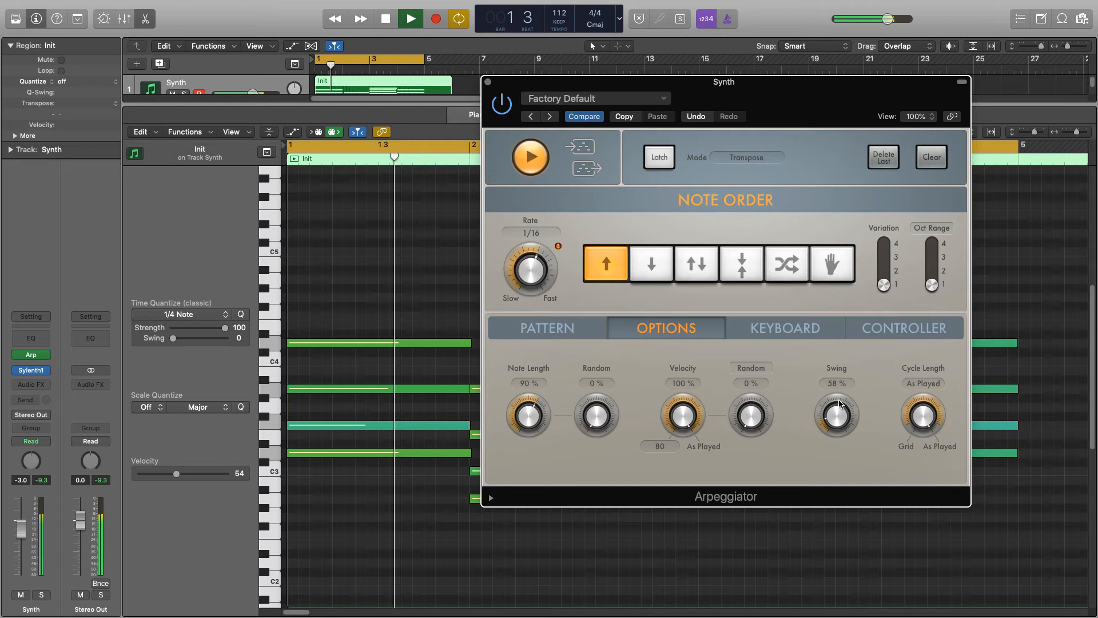
left_click_drag(835, 414, 836, 399)
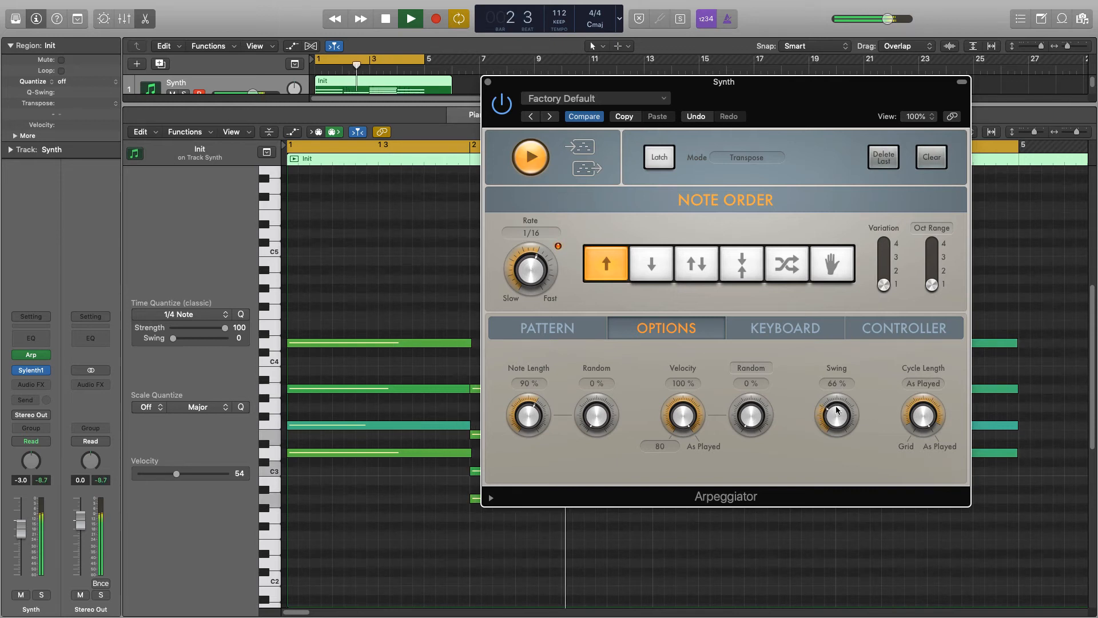
left_click(410, 20)
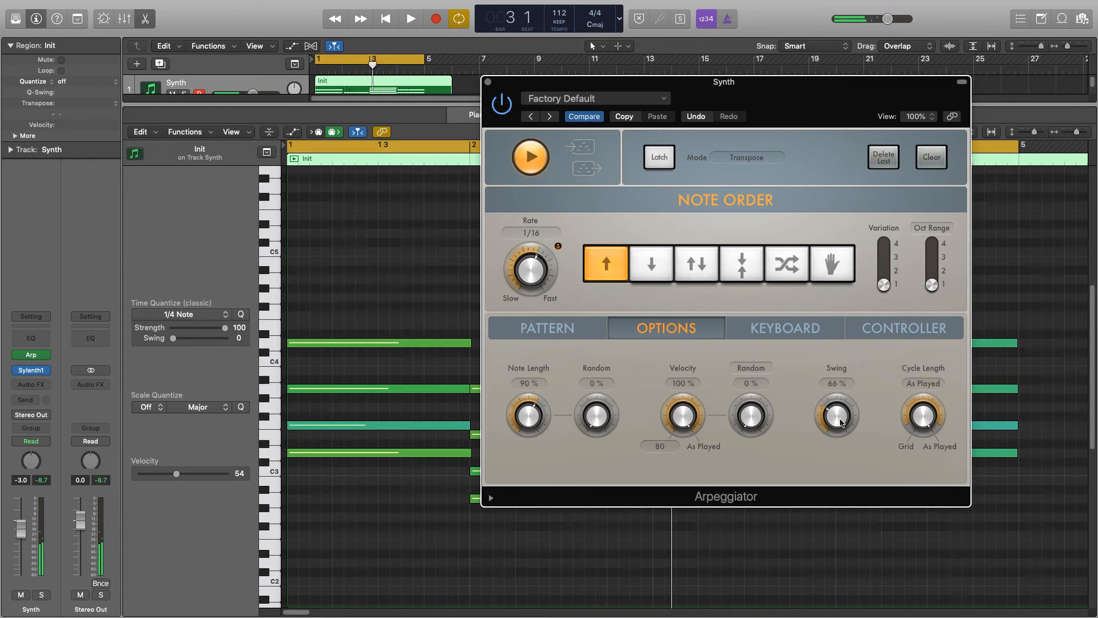
left_click_drag(836, 413, 836, 427)
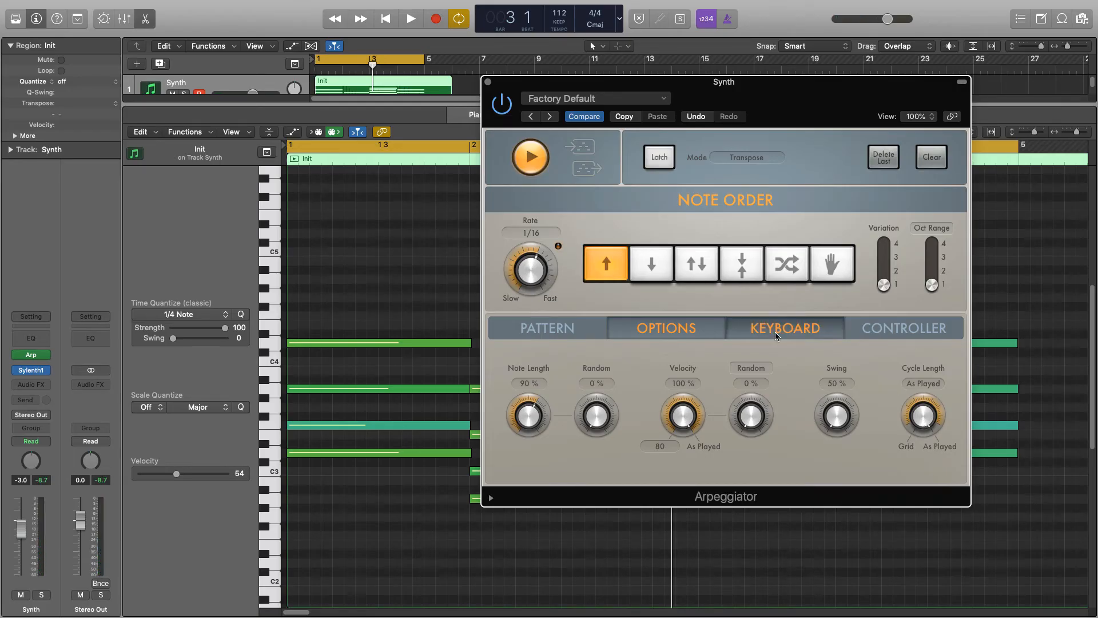
Review the Keyboard and Controller pages, then return to the Pattern page.
left_click(785, 327)
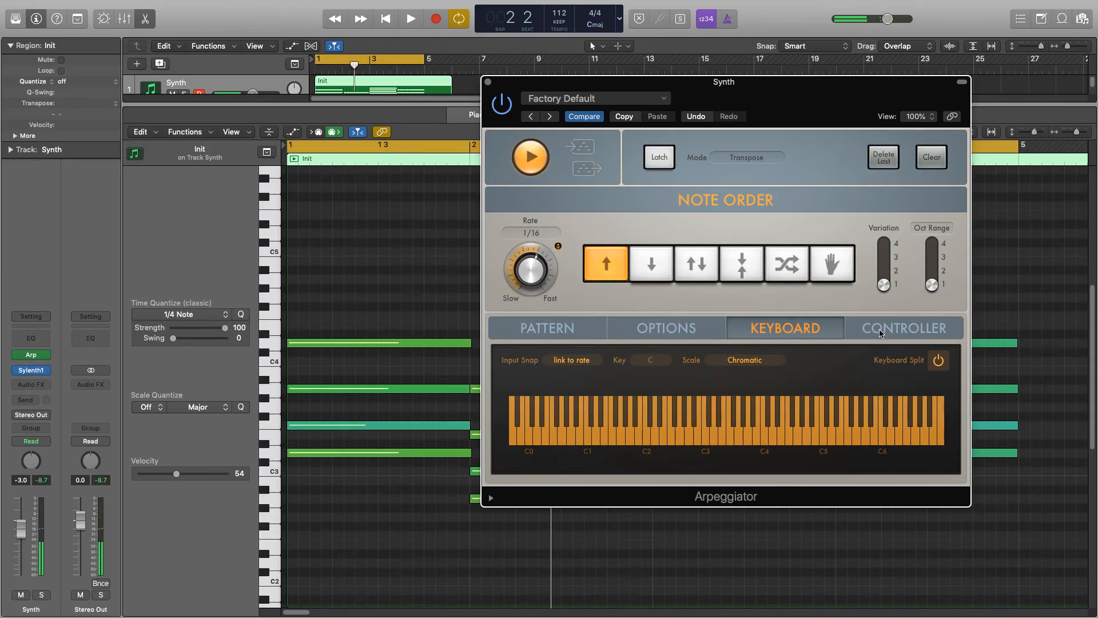
left_click(903, 327)
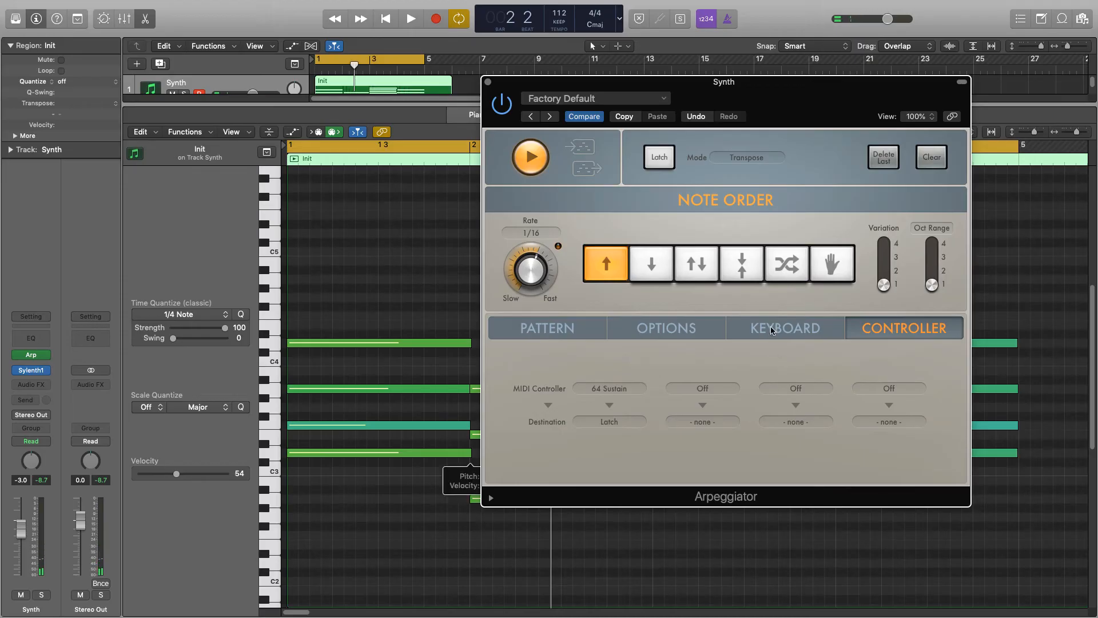
left_click(546, 328)
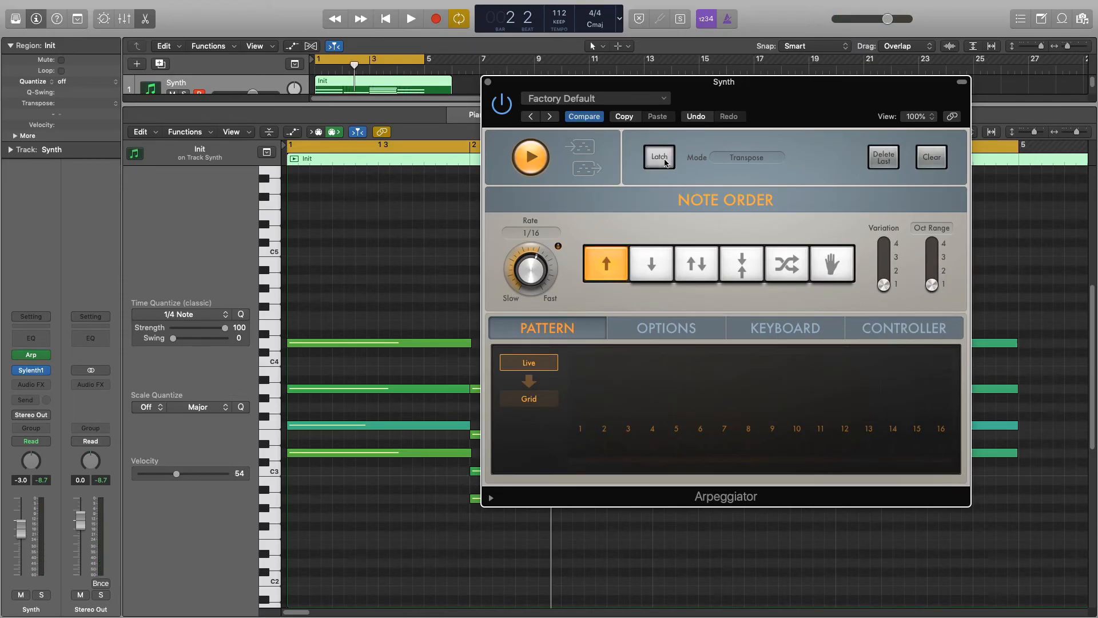
Enable Latch, stop playback so the latched pattern keeps playing, and bring up the latch modes.
left_click(658, 157)
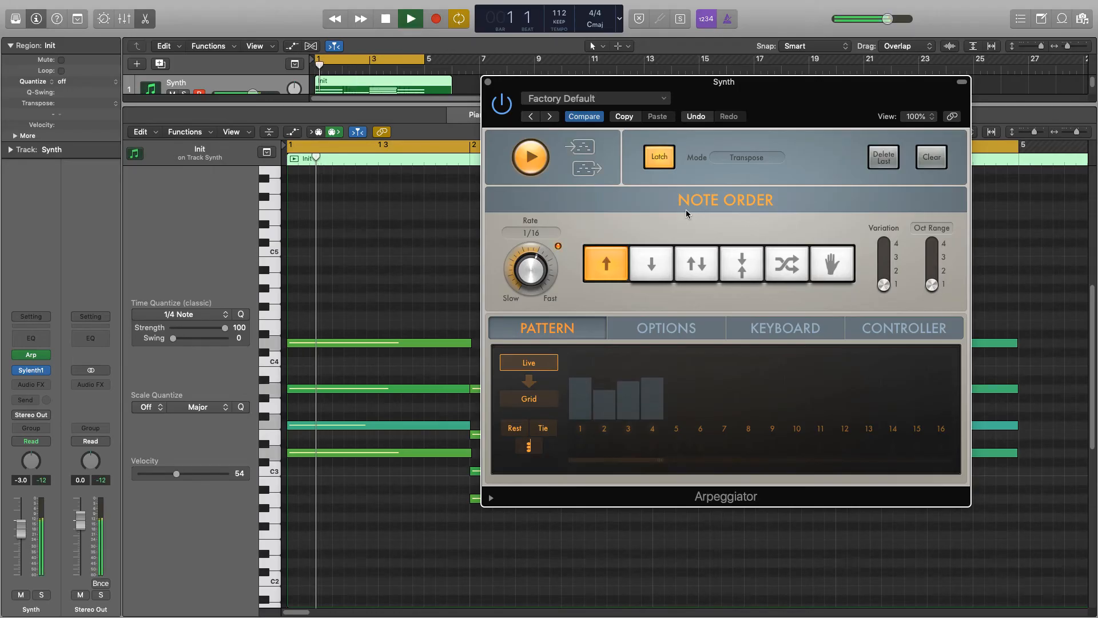
left_click(409, 19)
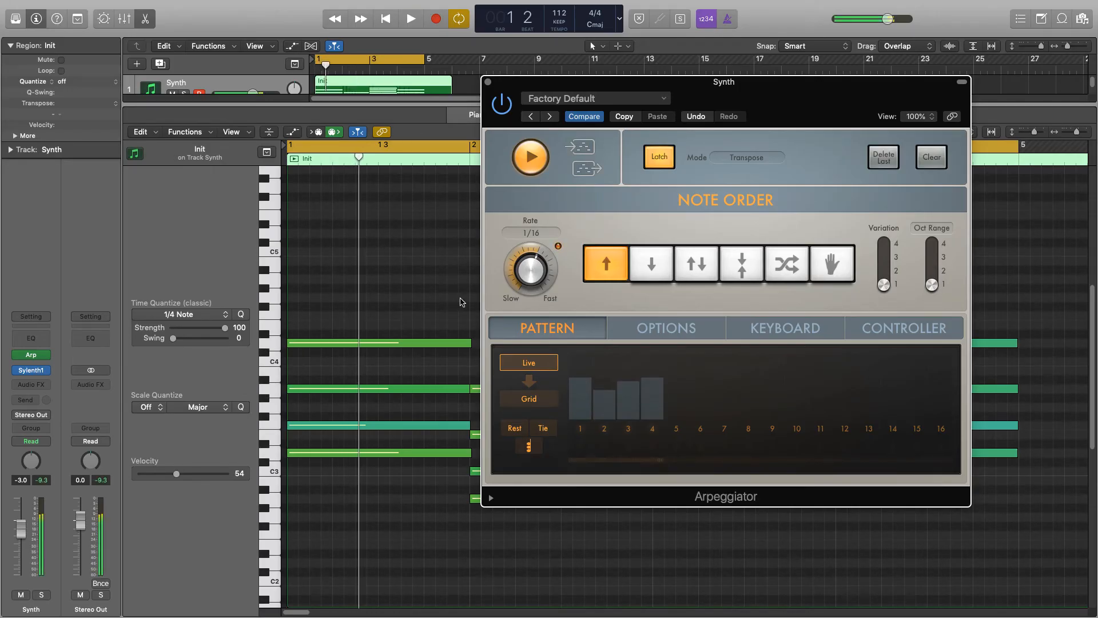
mouse_move(436, 341)
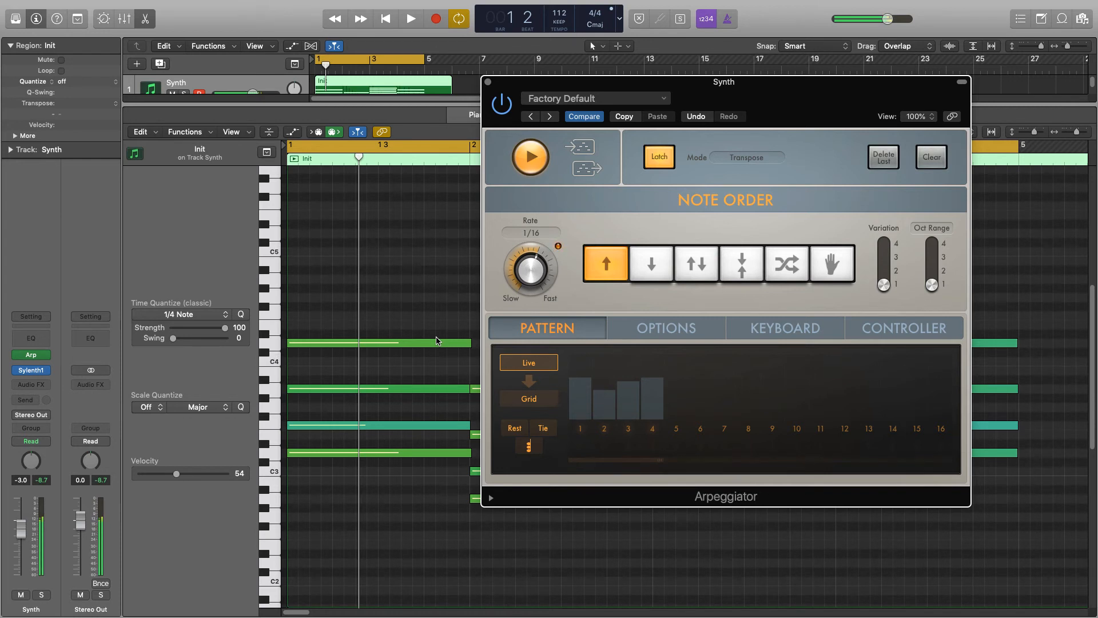
left_click(746, 157)
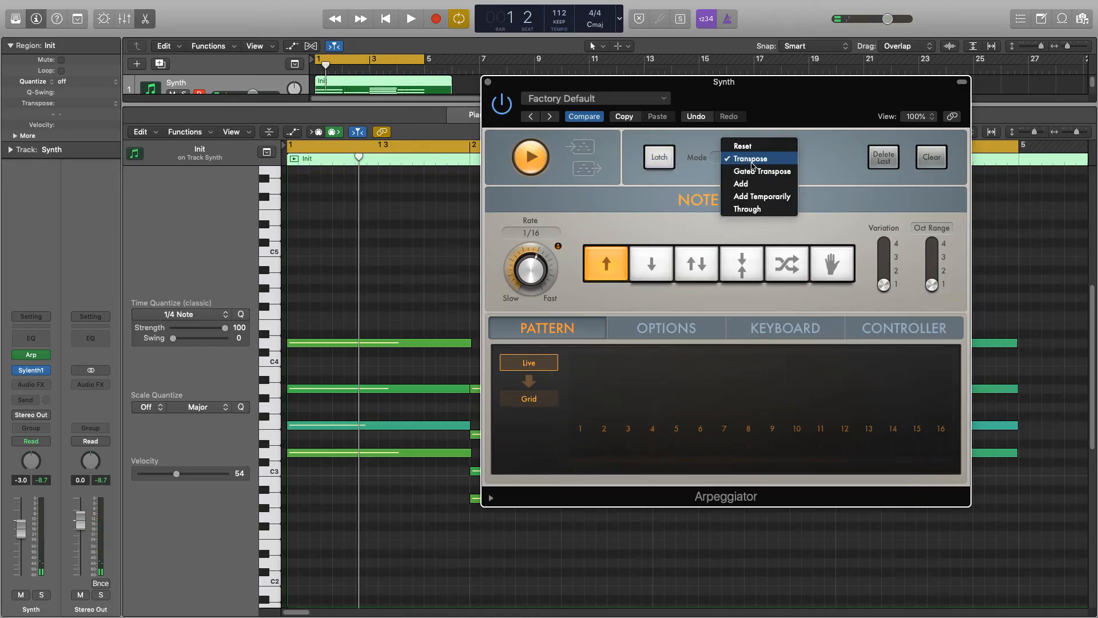
Set latch mode to Gated Transpose and audition it by toggling playback.
left_click(760, 170)
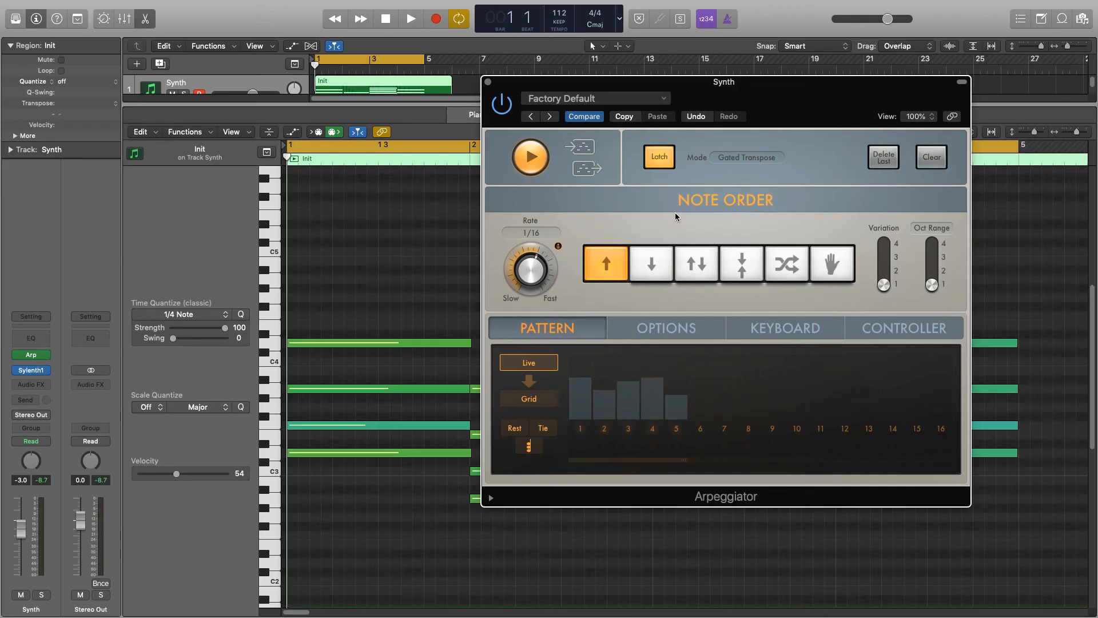
left_click(410, 18)
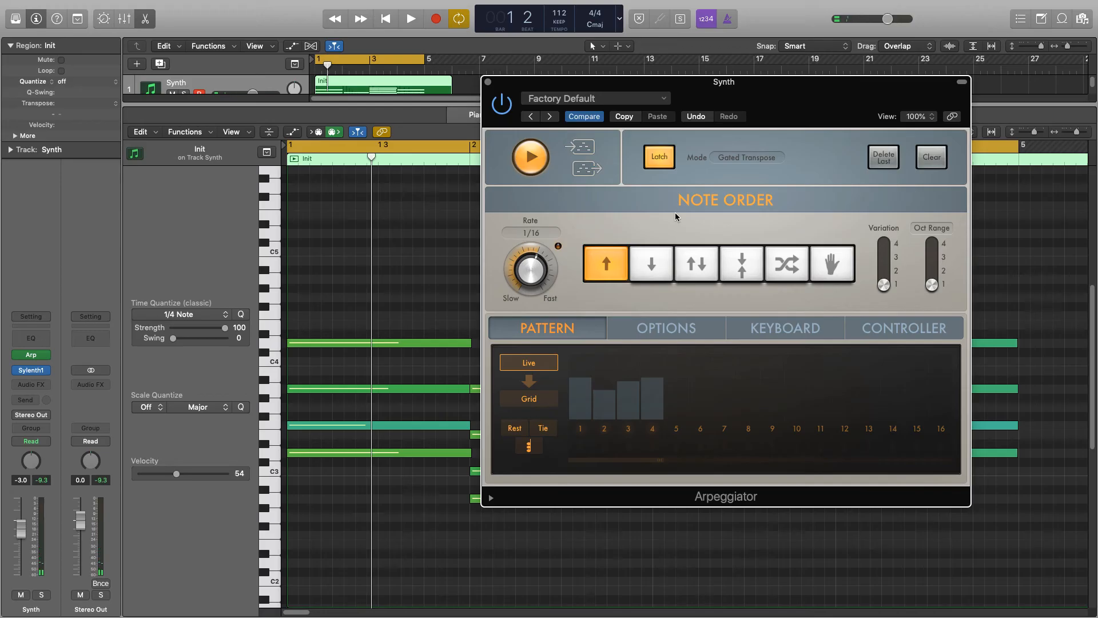
left_click(410, 19)
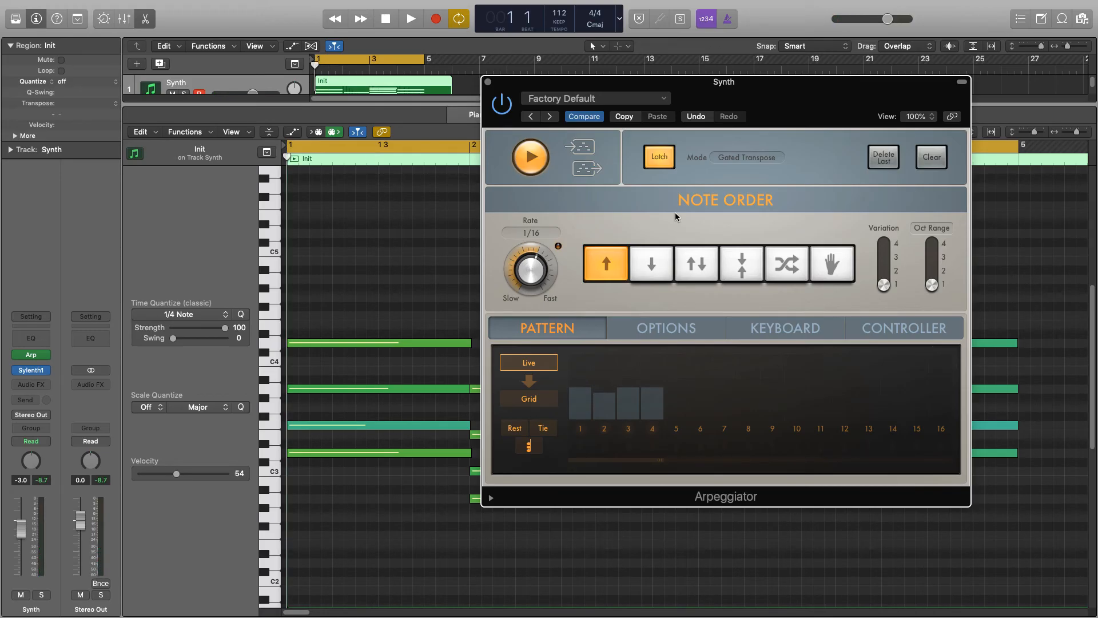
left_click(409, 19)
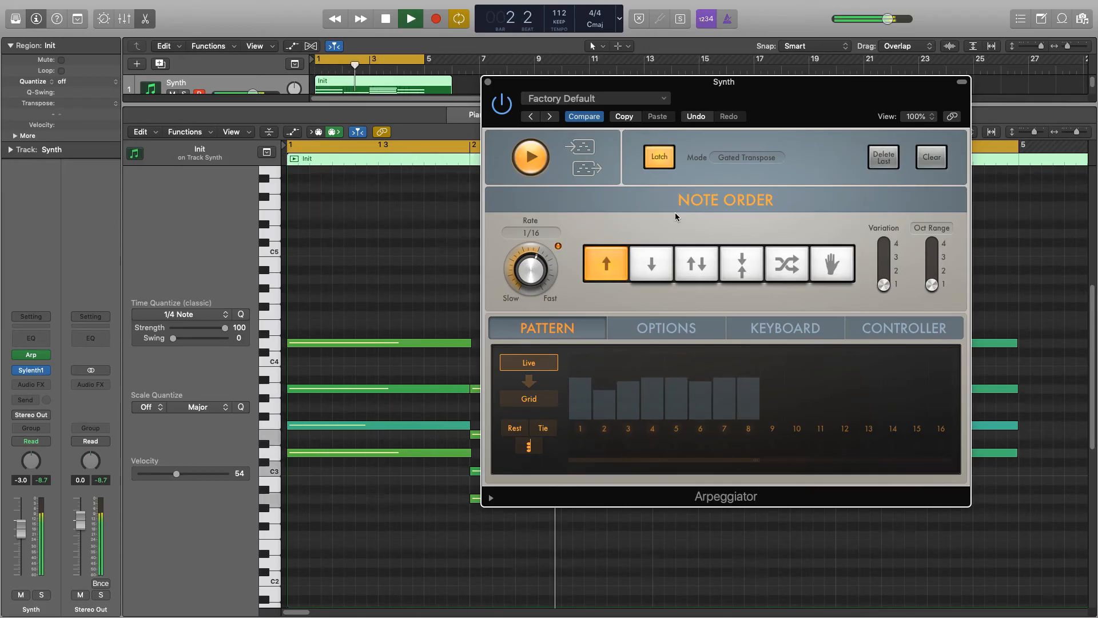
Switch the latch mode to Add.
left_click(384, 19)
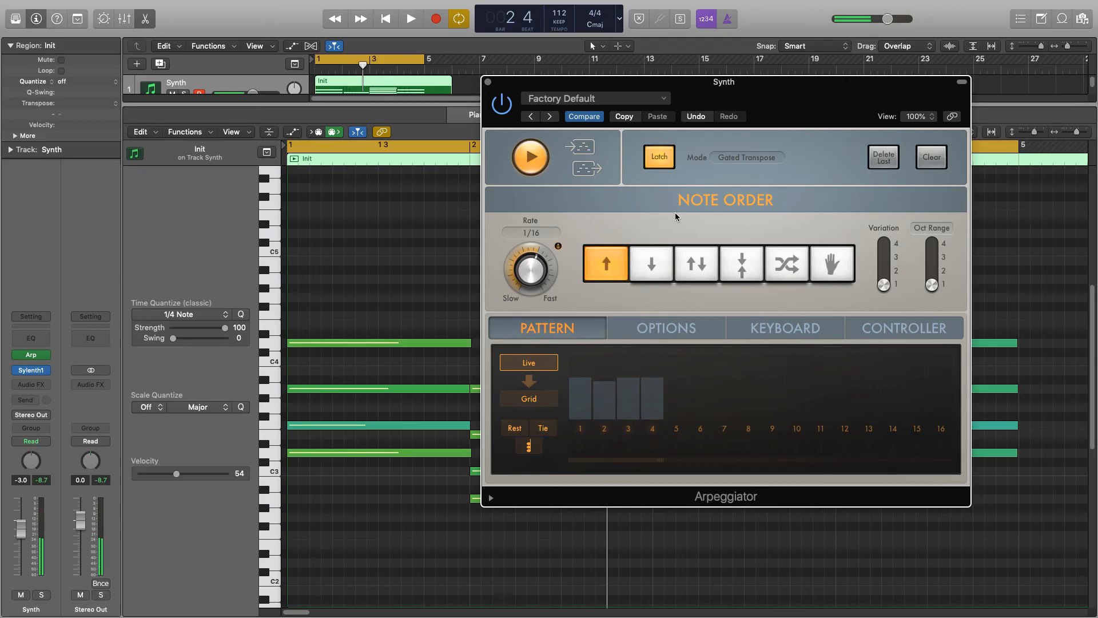
left_click(746, 157)
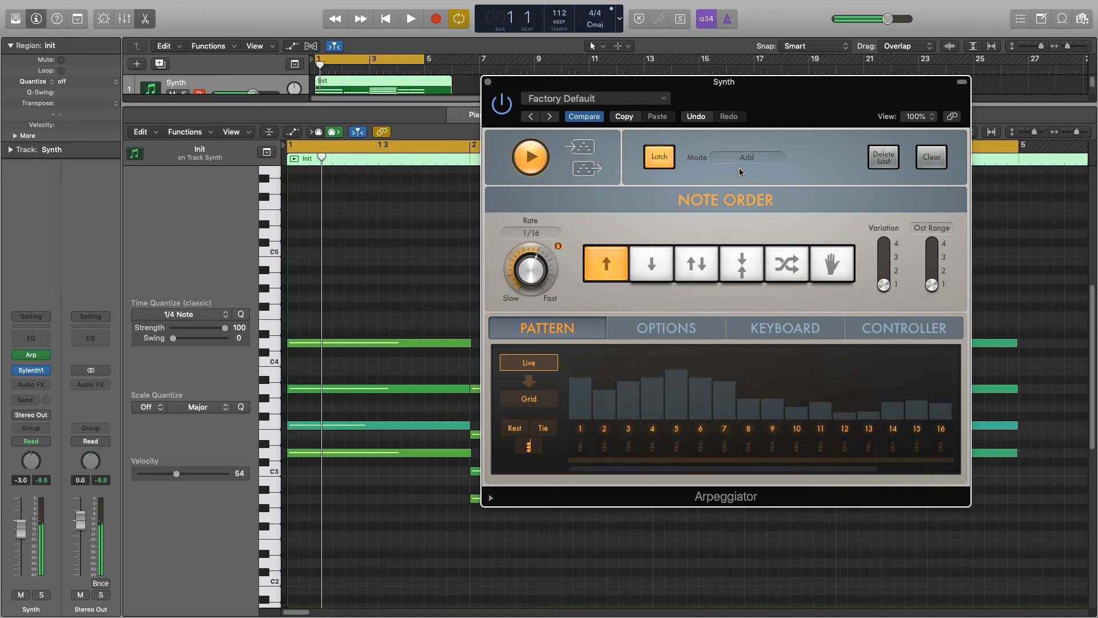
Set Random note order, try Add Temporarily latch mode, then settle on Through with latch on.
left_click(786, 264)
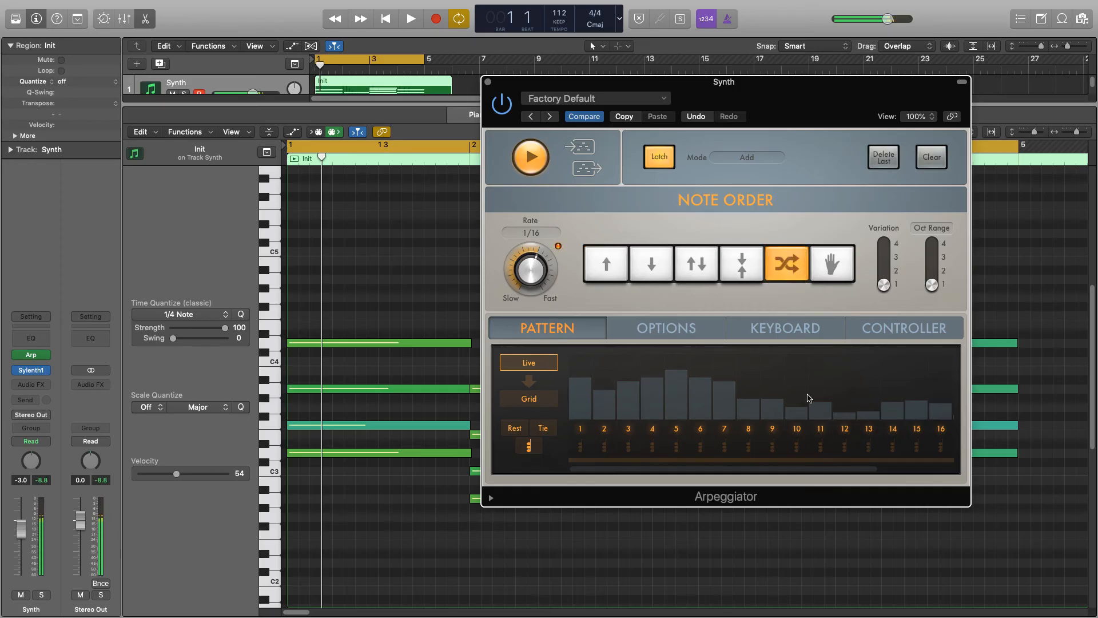
mouse_move(762, 273)
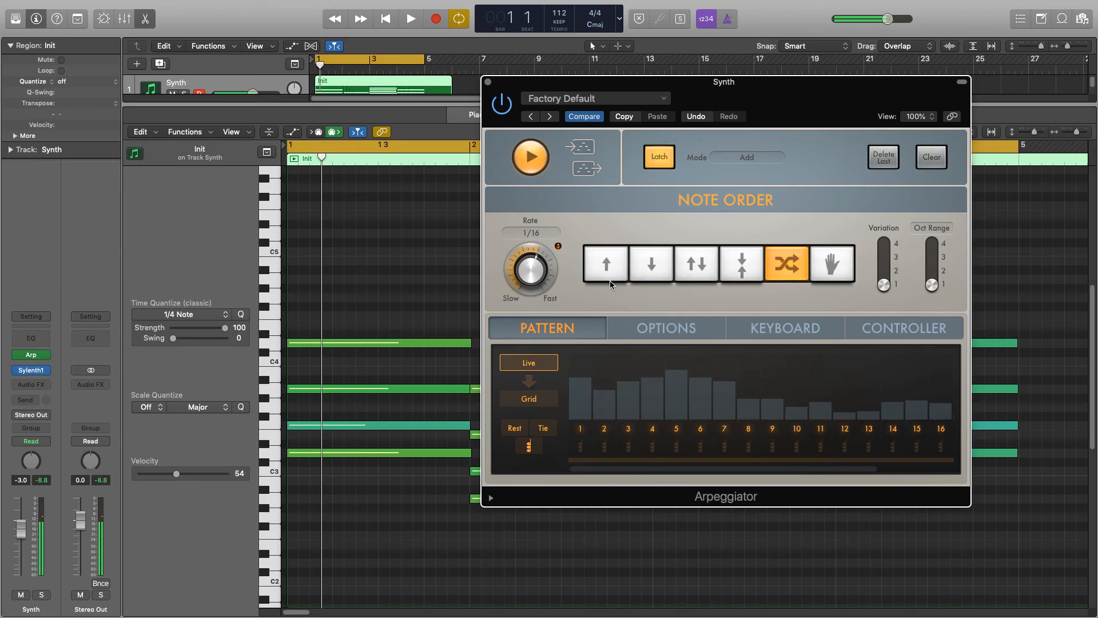
left_click(410, 18)
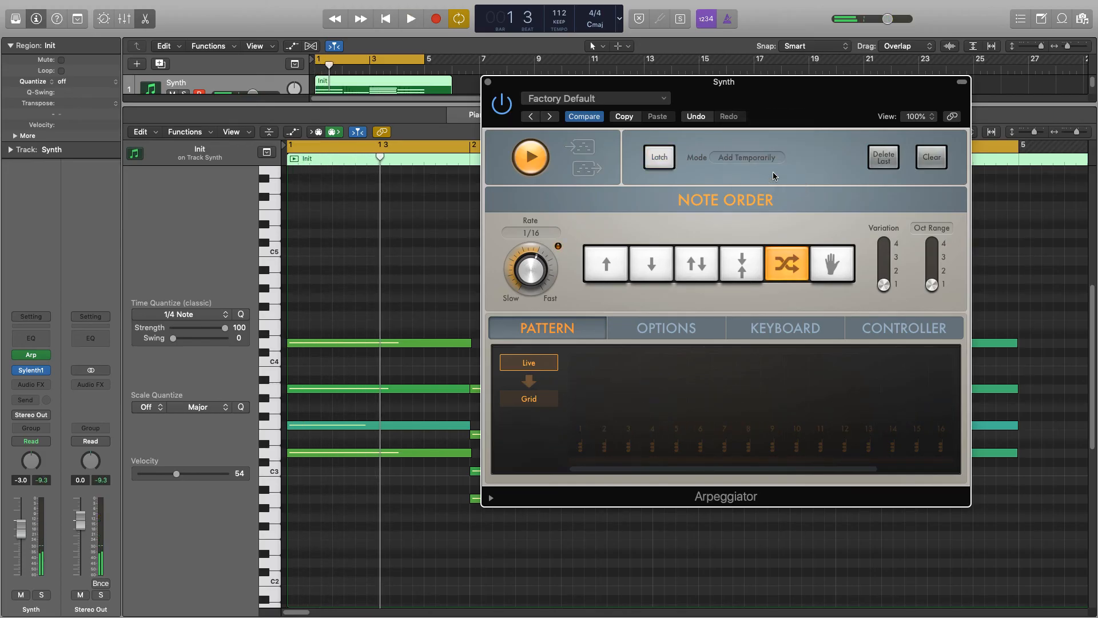
left_click(659, 157)
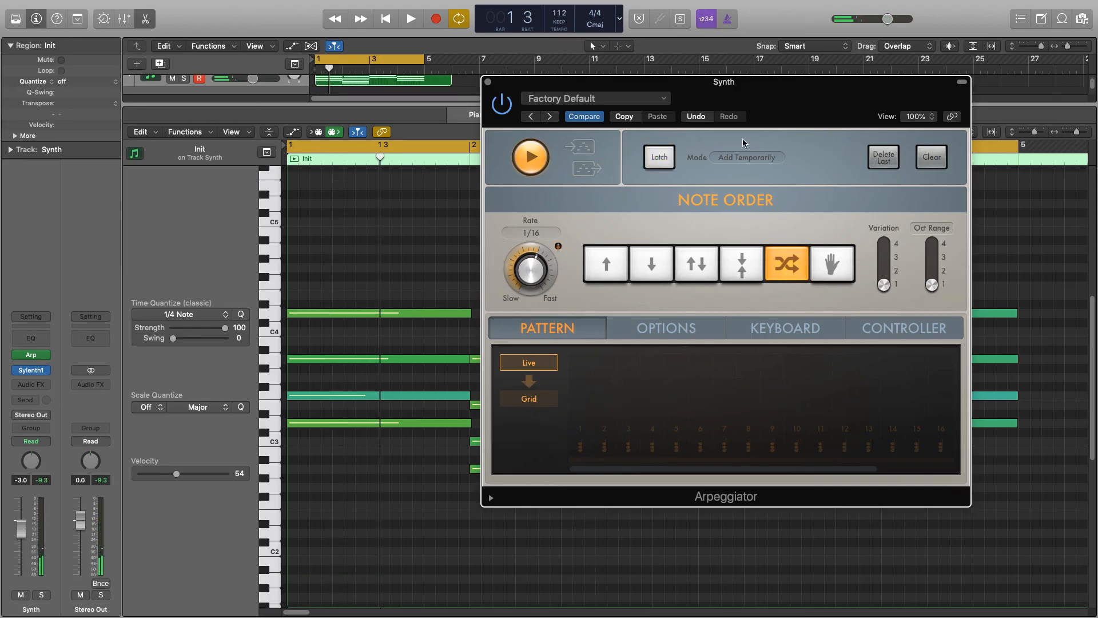
left_click(658, 156)
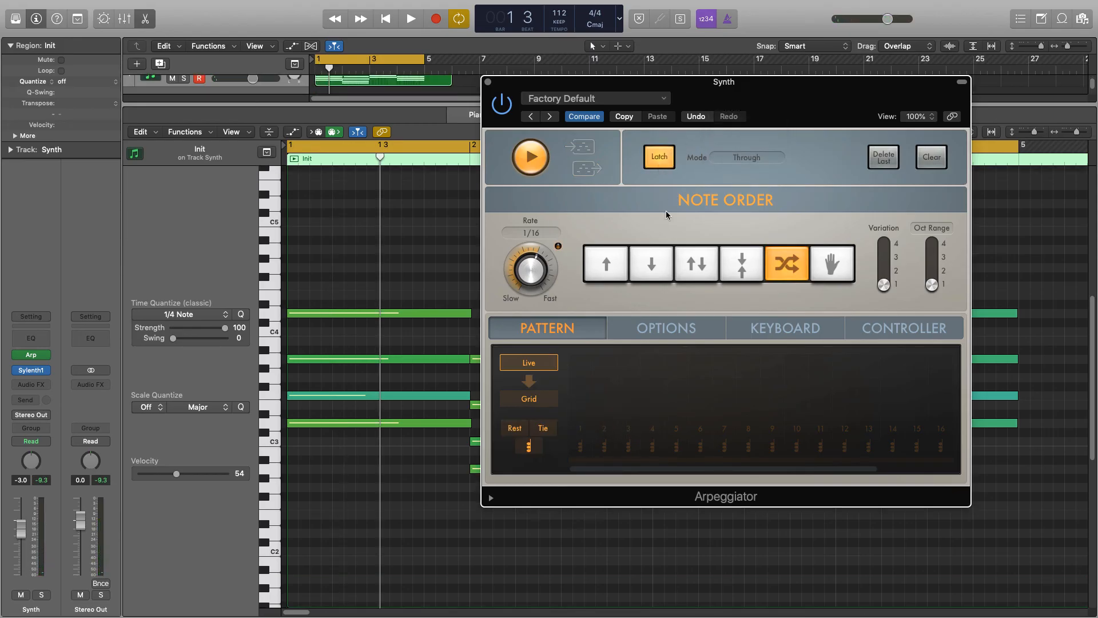
left_click(410, 18)
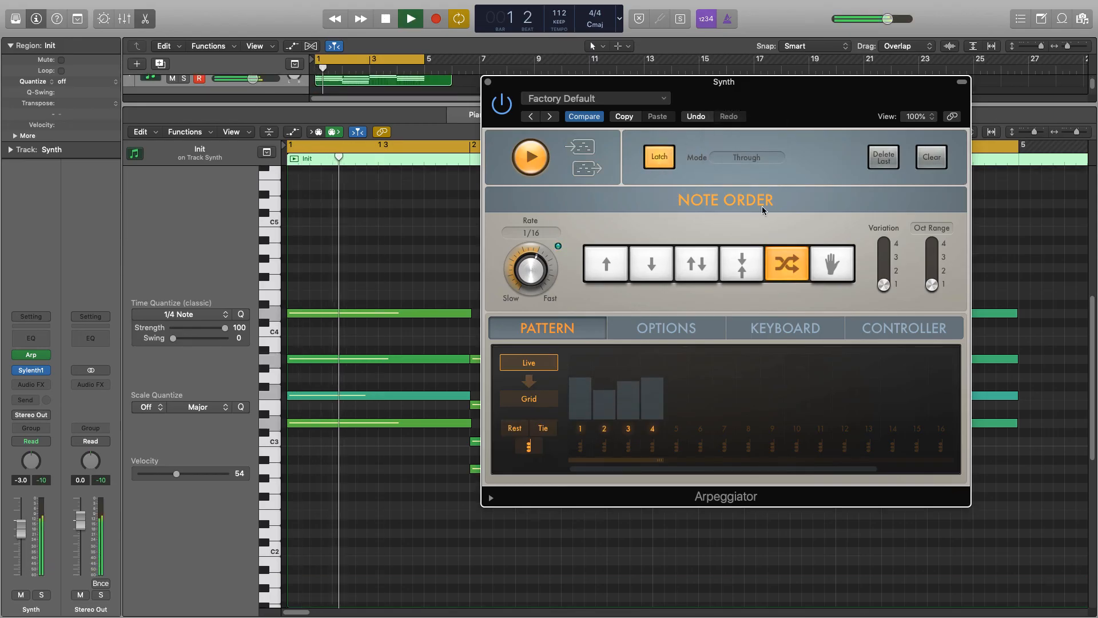
left_click(409, 18)
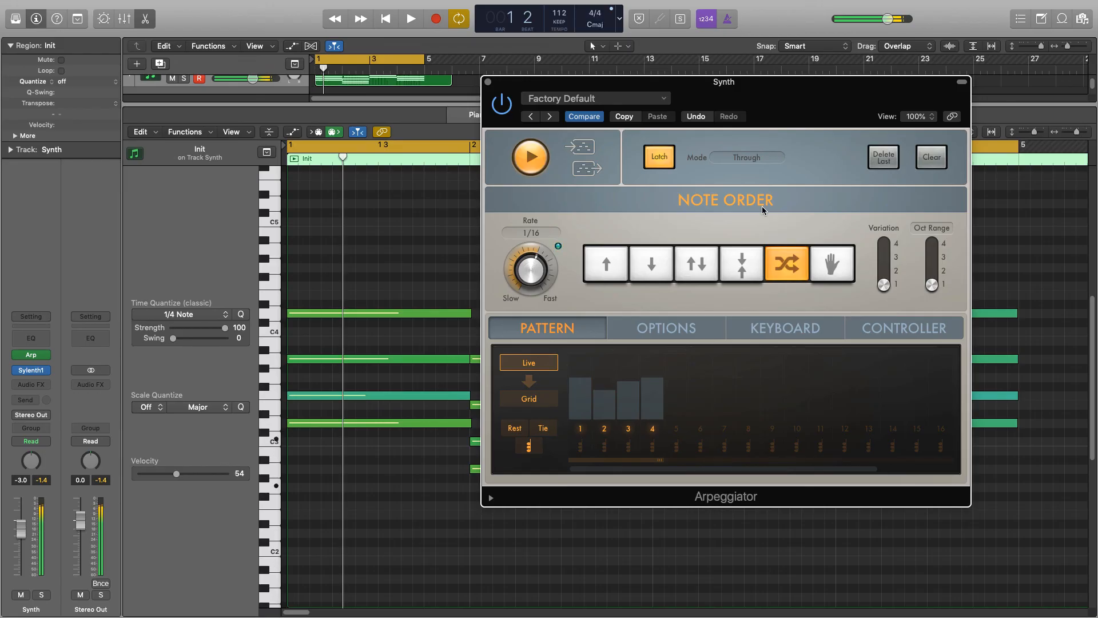
left_click(409, 19)
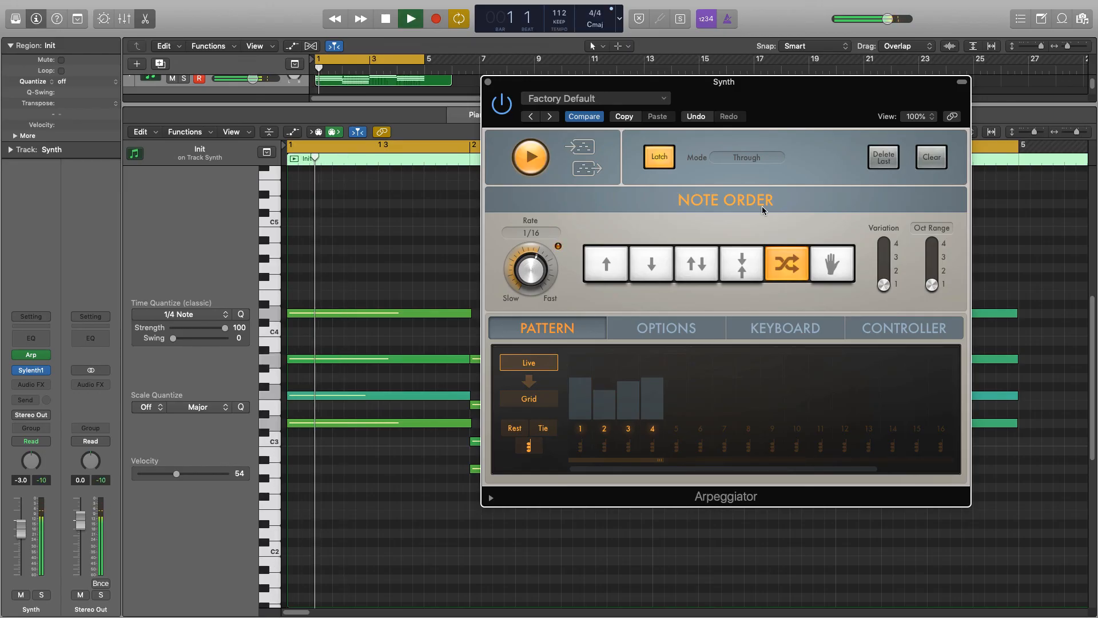